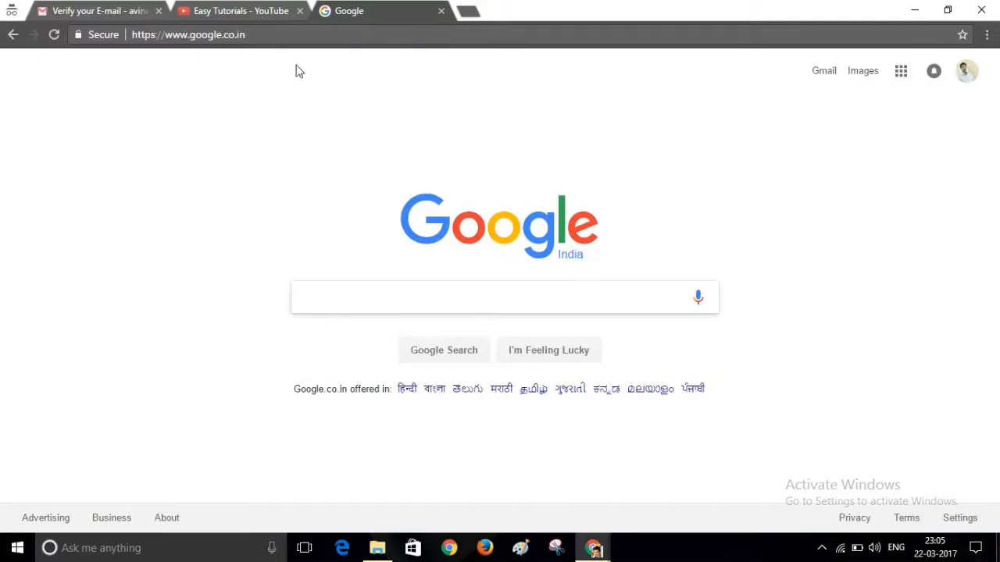
# Step: Switch to the Easy Tutorials YouTube tab and browse the channel's uploaded videos
pyautogui.click(239, 10)
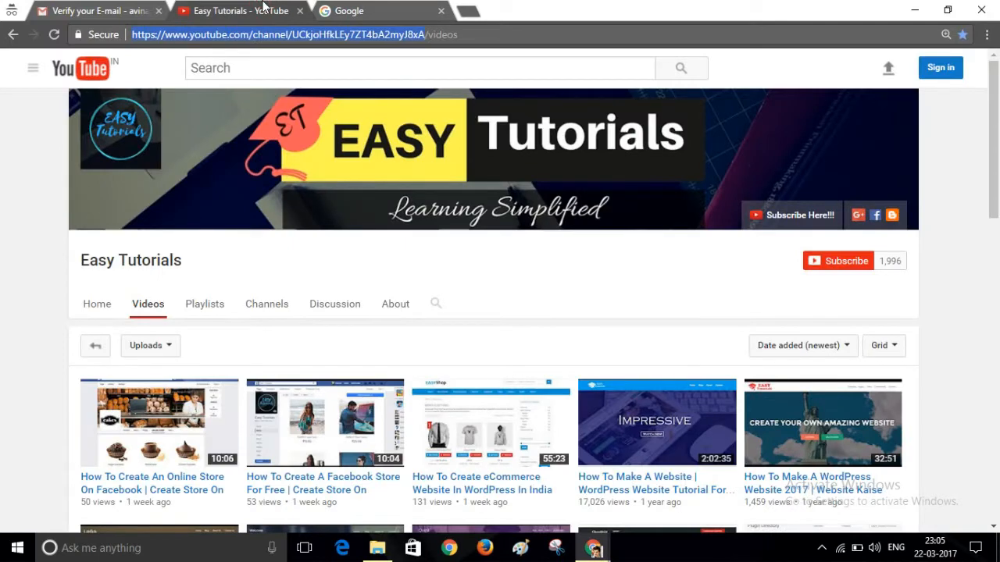
pyautogui.moveTo(4, 196)
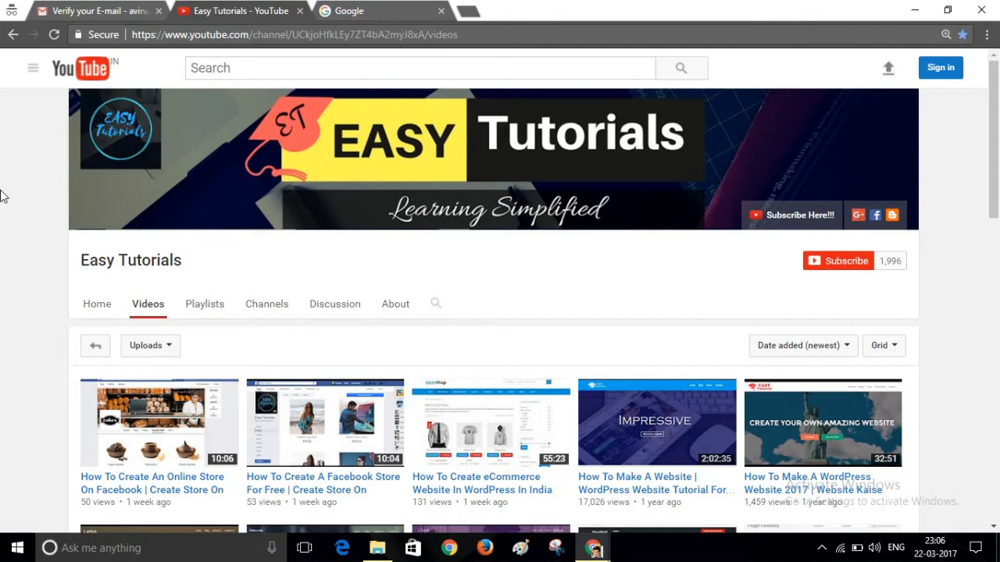
pyautogui.scroll(-3)
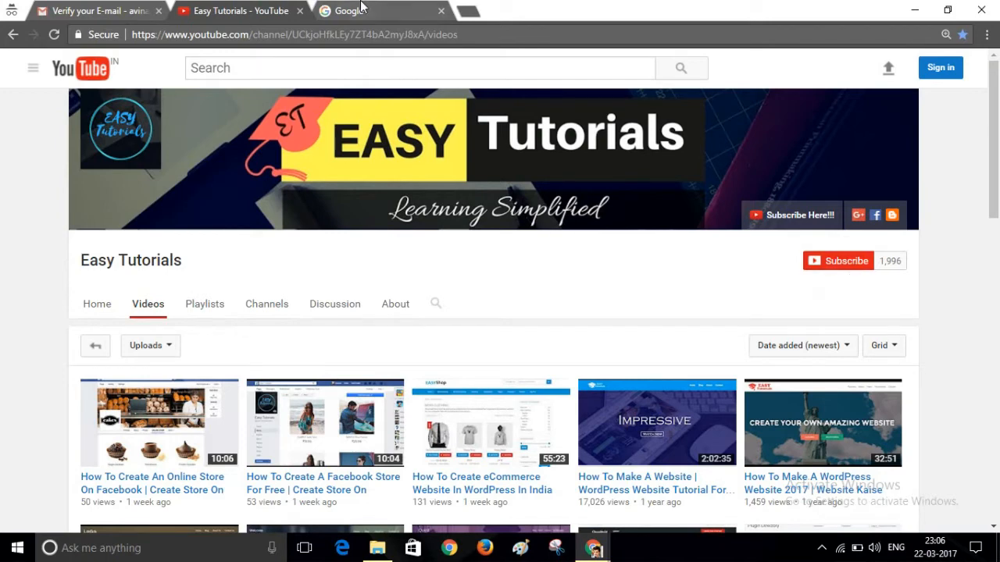
# Step: Search Google for 'appsgeyser' and open the AppsGeyser website
pyautogui.click(351, 11)
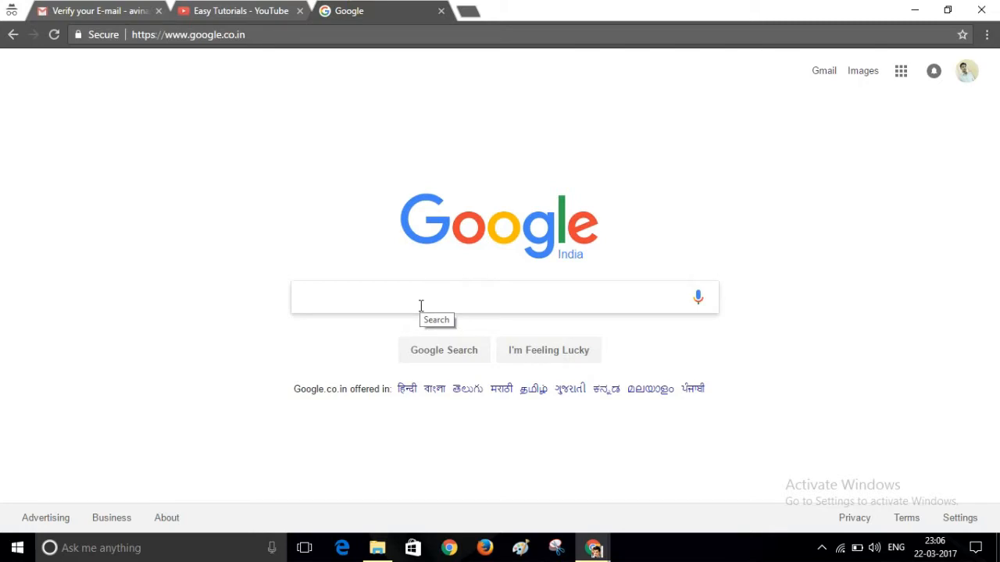
pyautogui.write('appl')
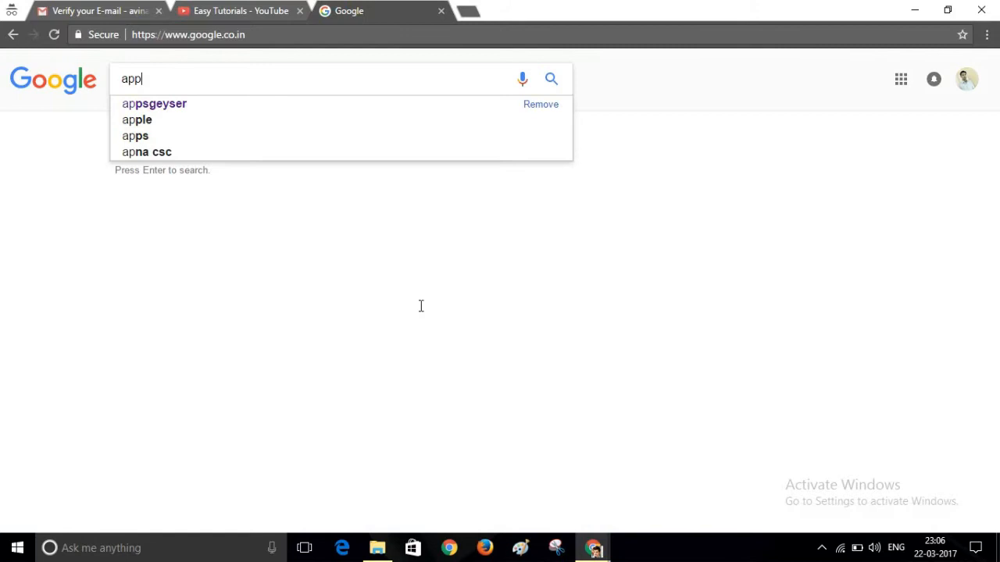
pyautogui.click(154, 104)
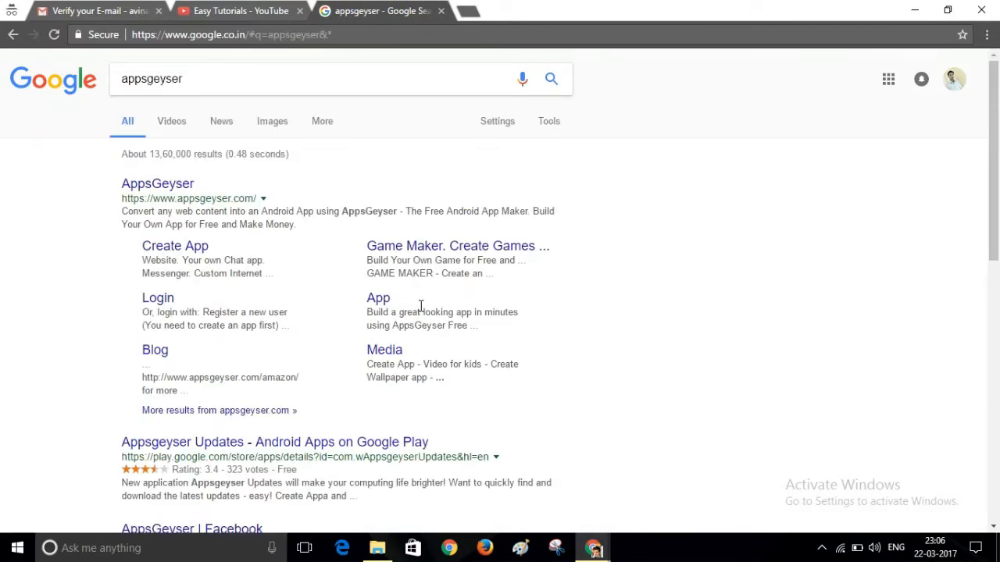
pyautogui.click(157, 183)
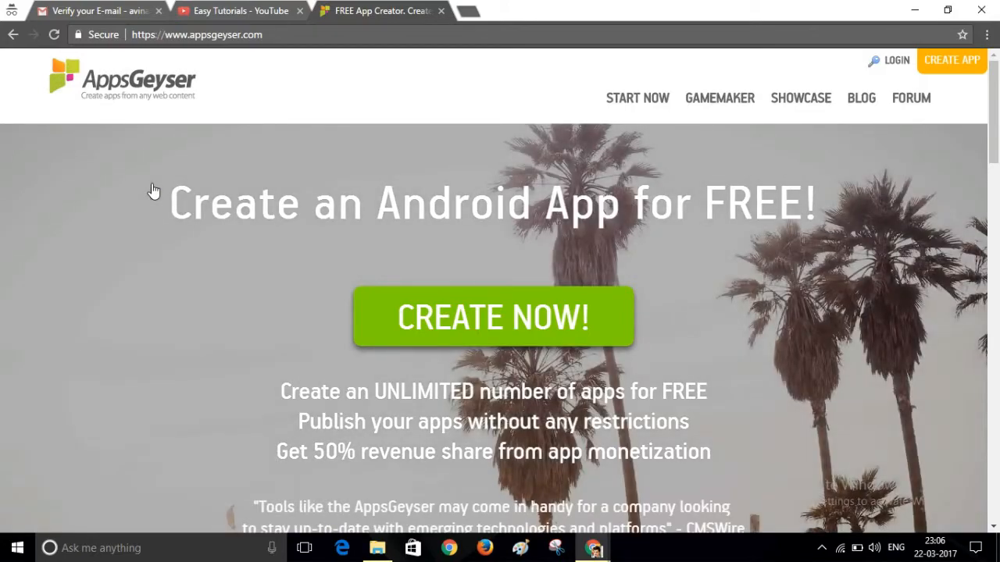
pyautogui.moveTo(430, 209)
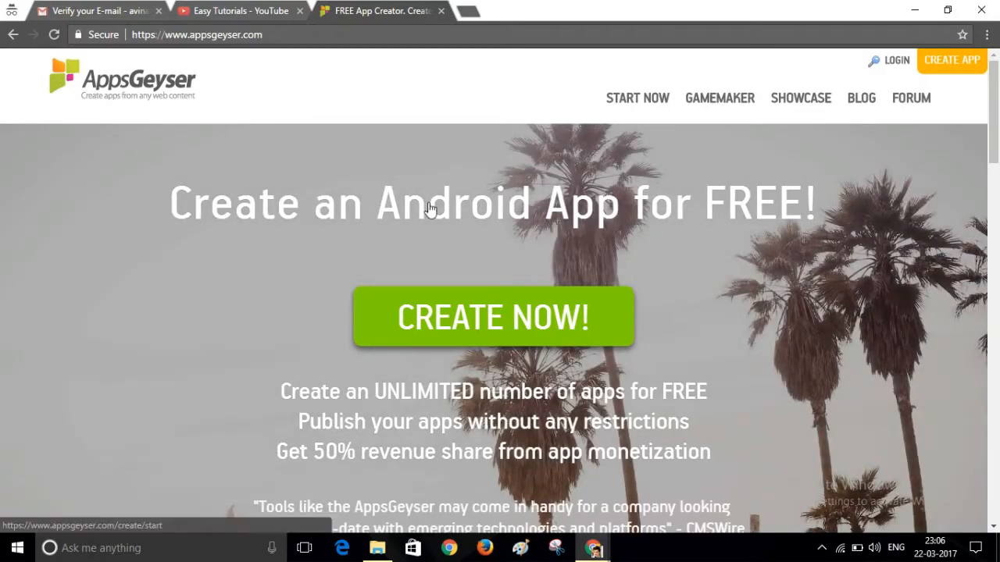
pyautogui.scroll(-3)
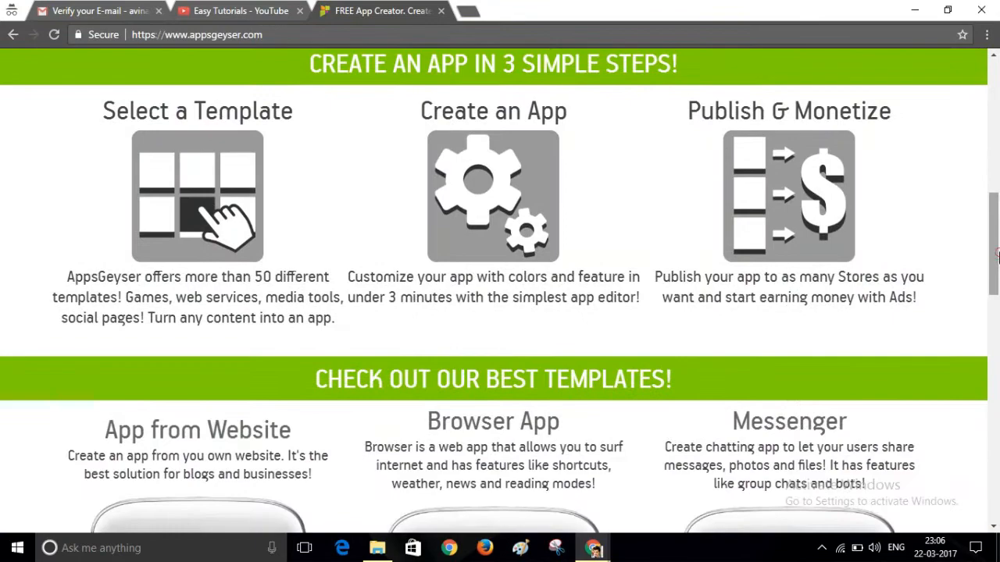
pyautogui.scroll(-3)
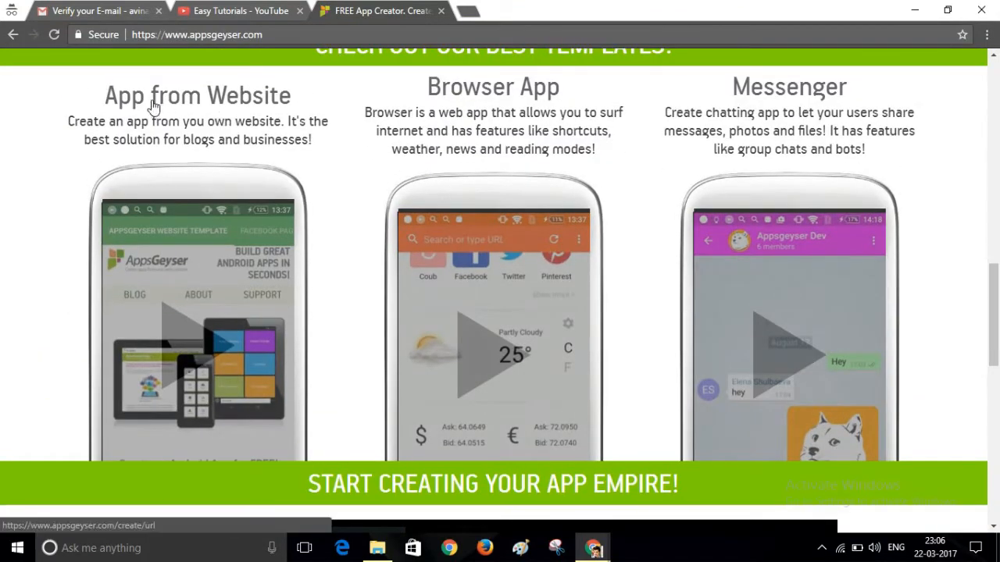
pyautogui.moveTo(153, 107)
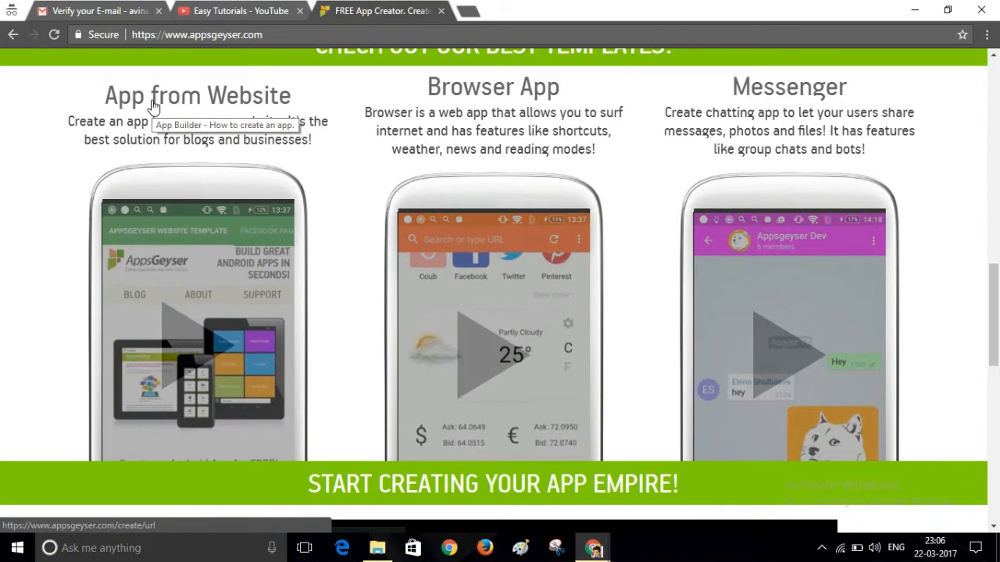
pyautogui.moveTo(273, 109)
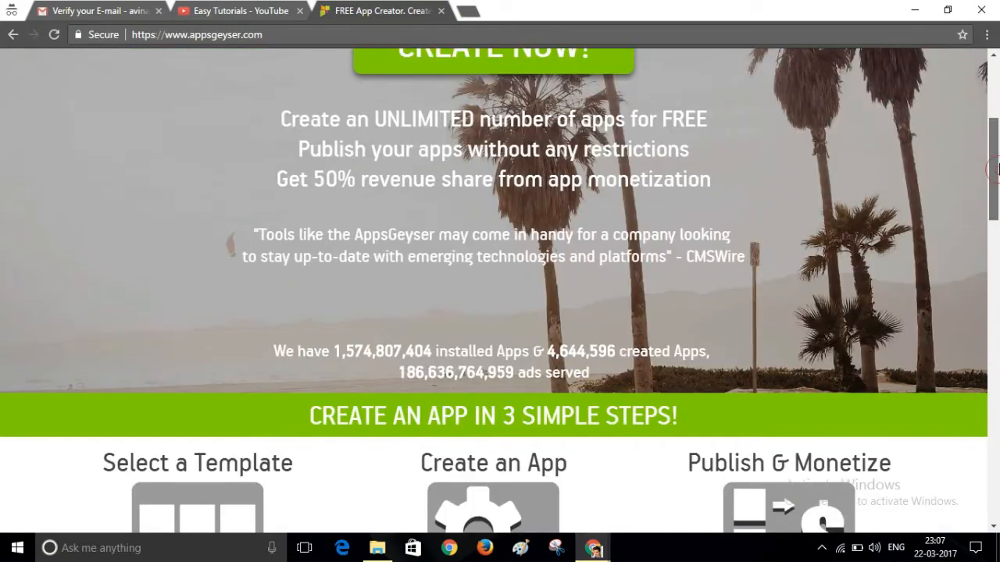
pyautogui.scroll(3)
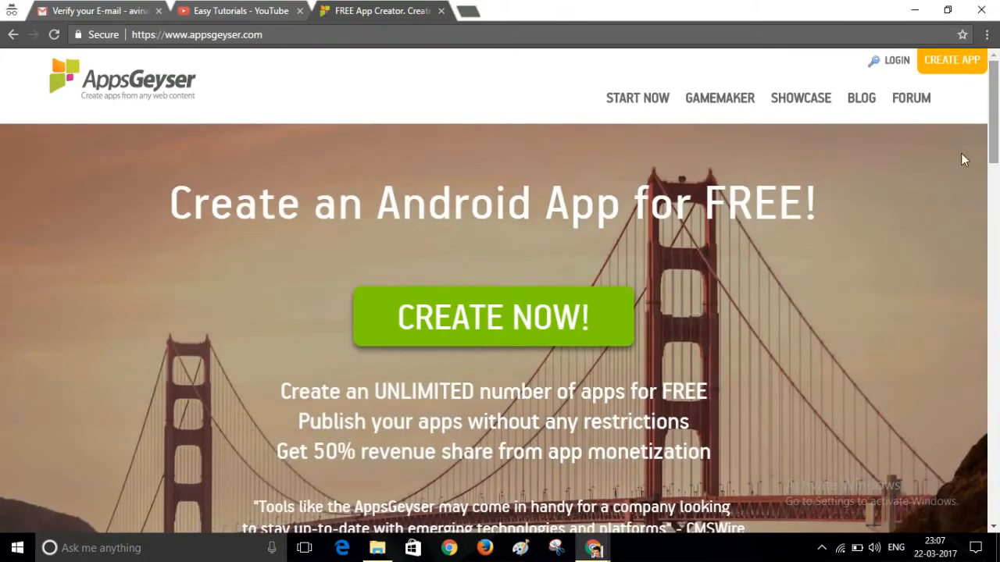
# Step: Start a new app with CREATE NOW! and scroll through the popular templates
pyautogui.click(493, 316)
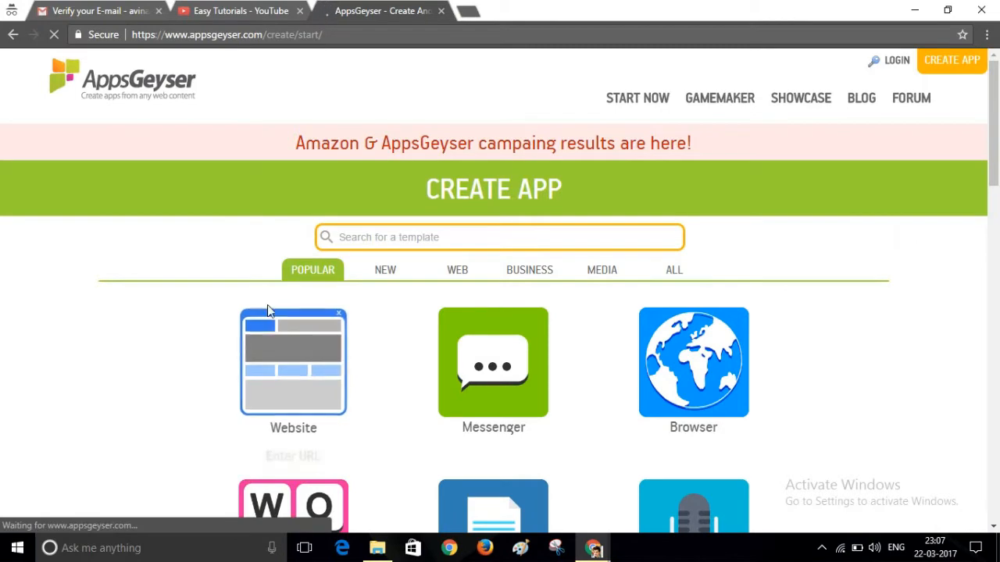
pyautogui.scroll(-3)
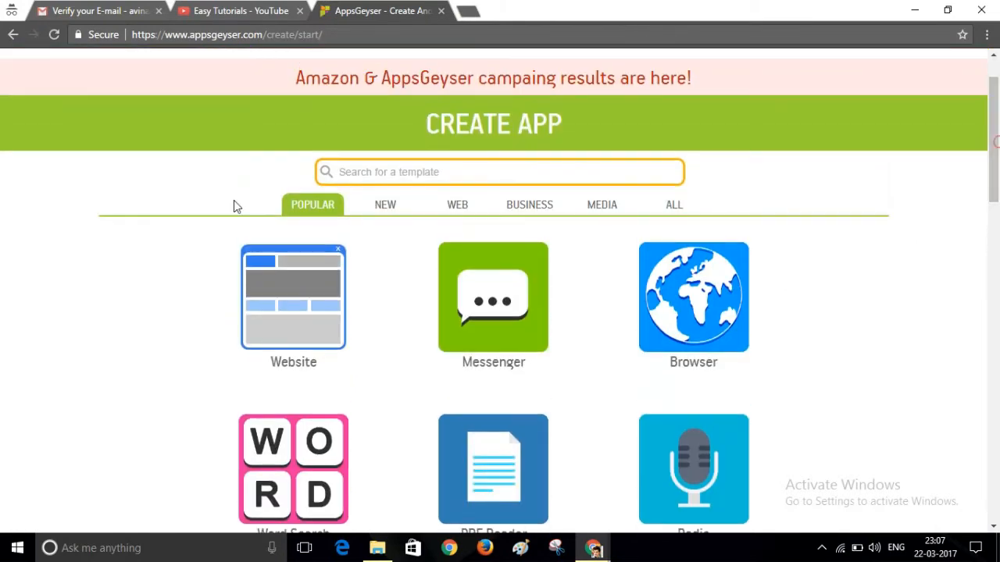
pyautogui.scroll(-3)
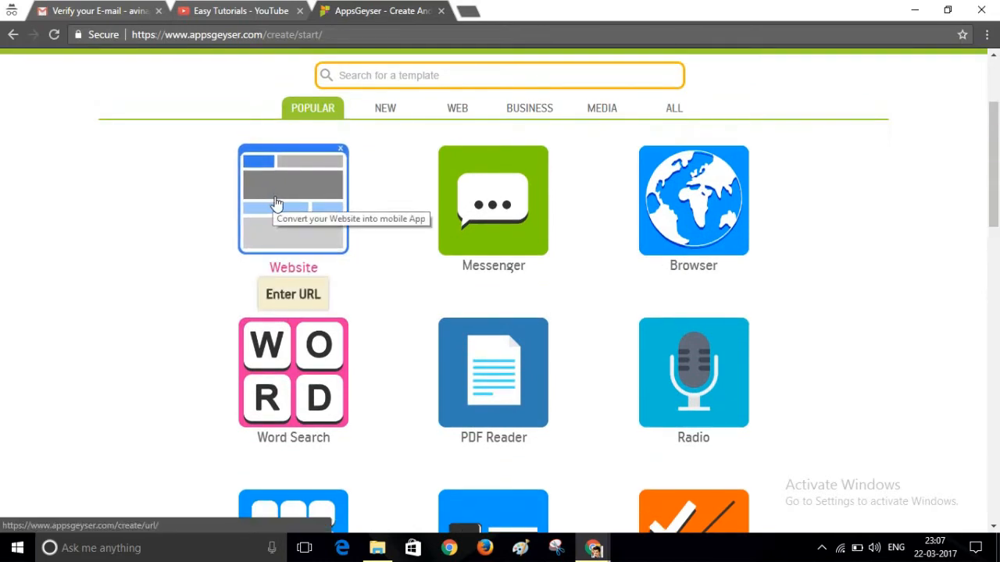
pyautogui.moveTo(286, 203)
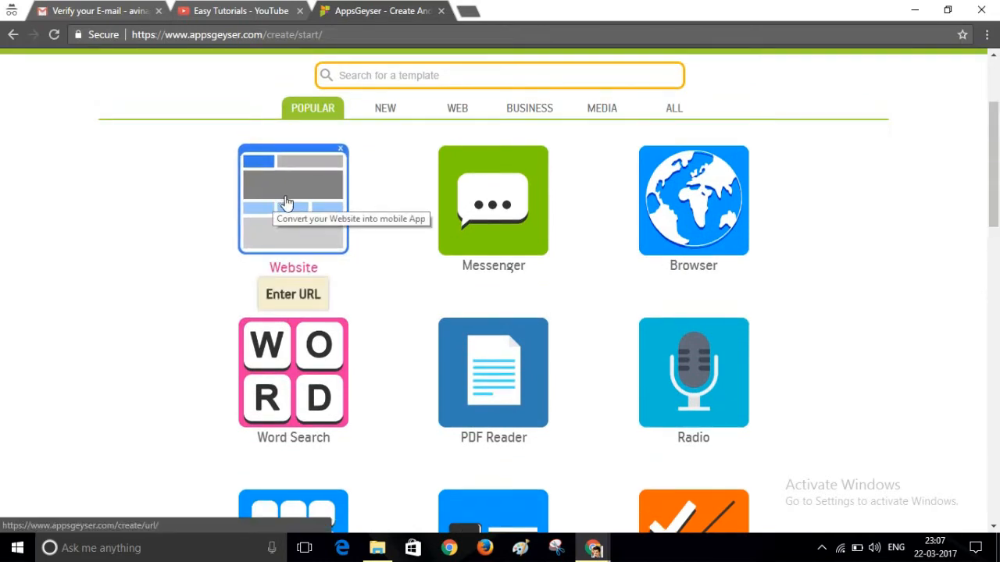
pyautogui.moveTo(493, 372)
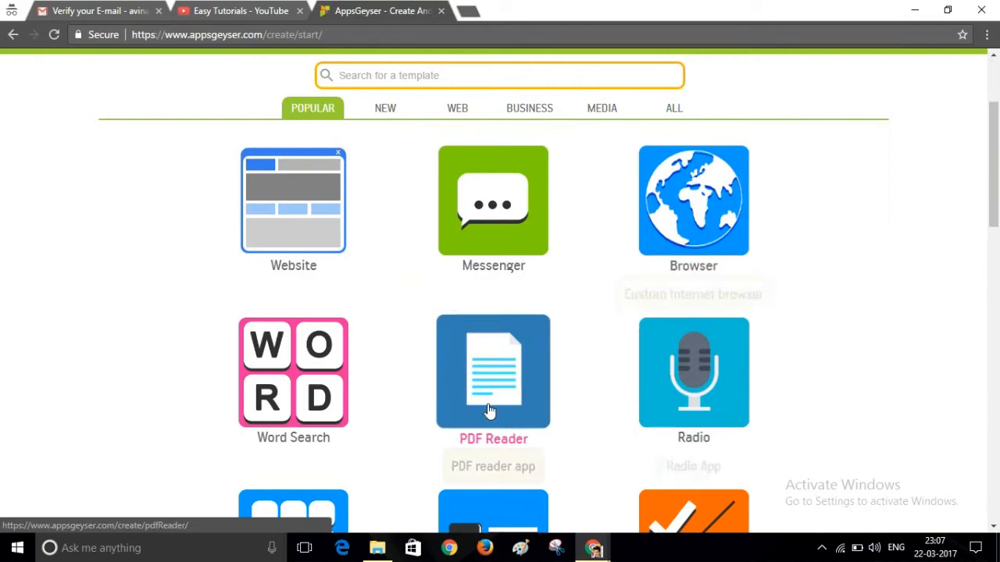
pyautogui.scroll(-3)
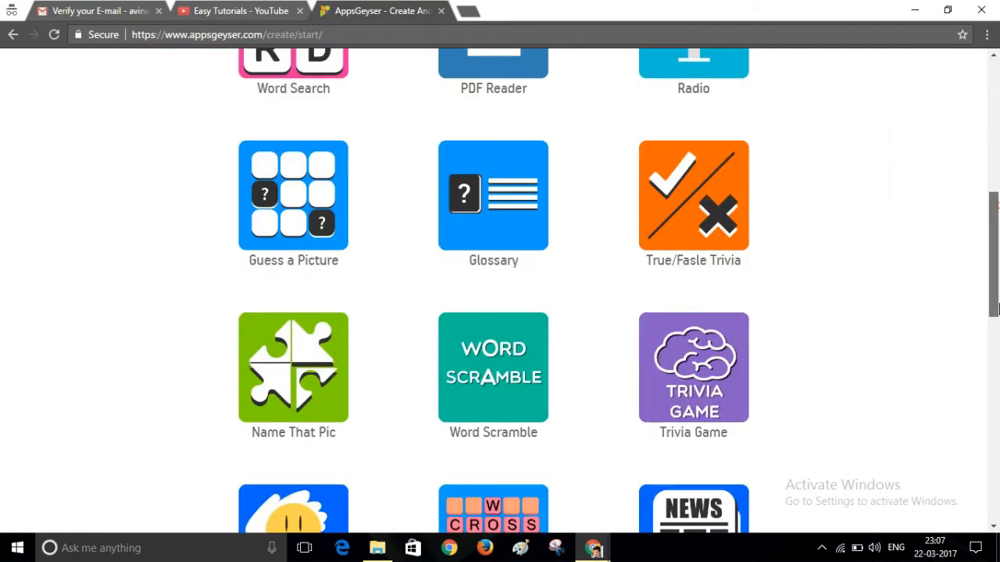
pyautogui.scroll(-3)
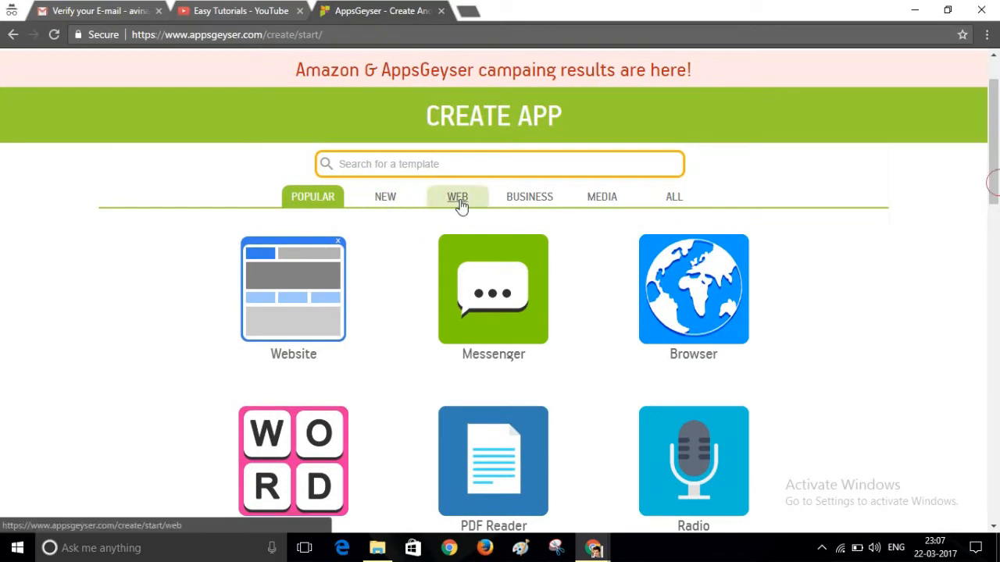
# Step: Browse the web and business app template categories
pyautogui.click(457, 197)
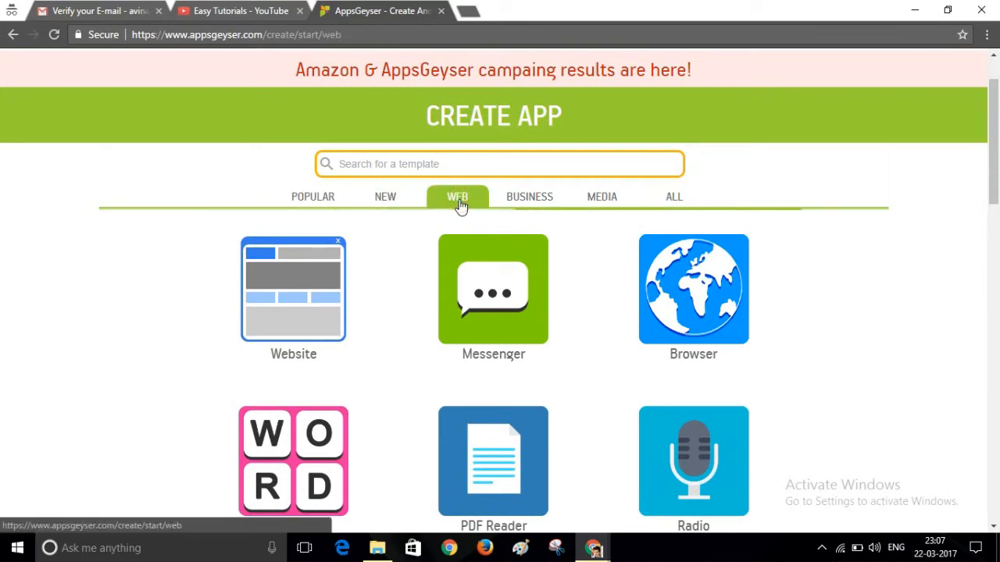
pyautogui.scroll(-3)
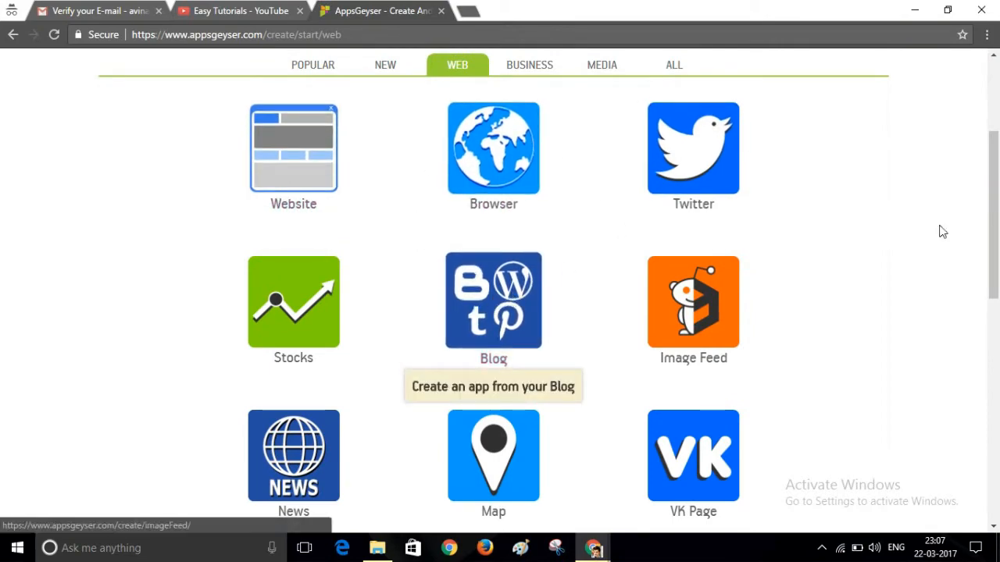
pyautogui.scroll(-3)
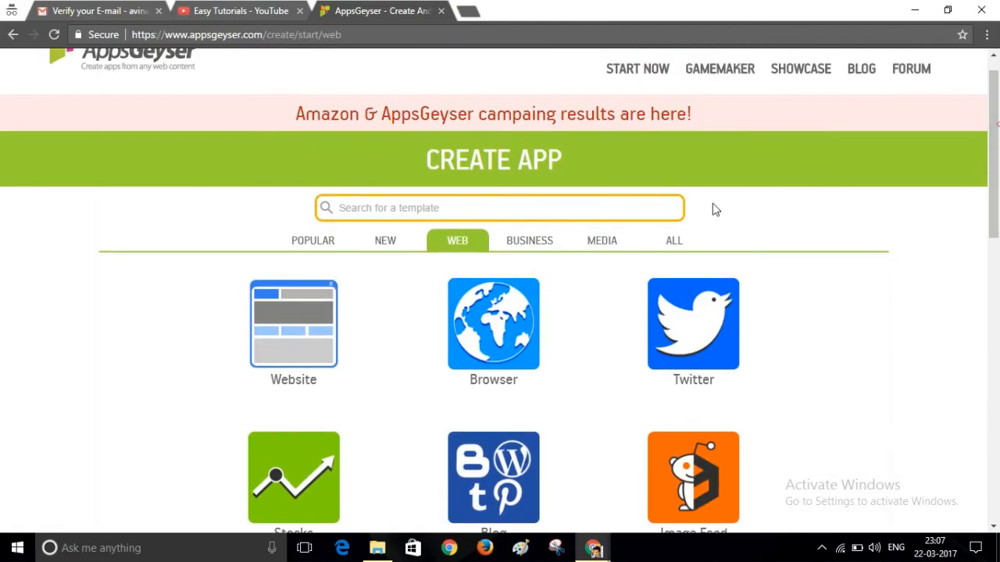
pyautogui.click(528, 241)
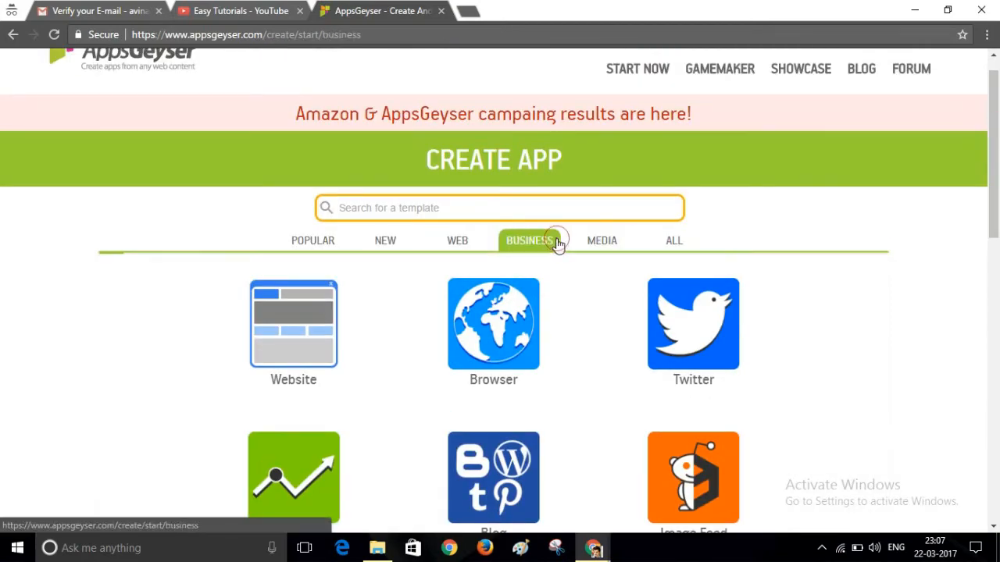
pyautogui.click(529, 240)
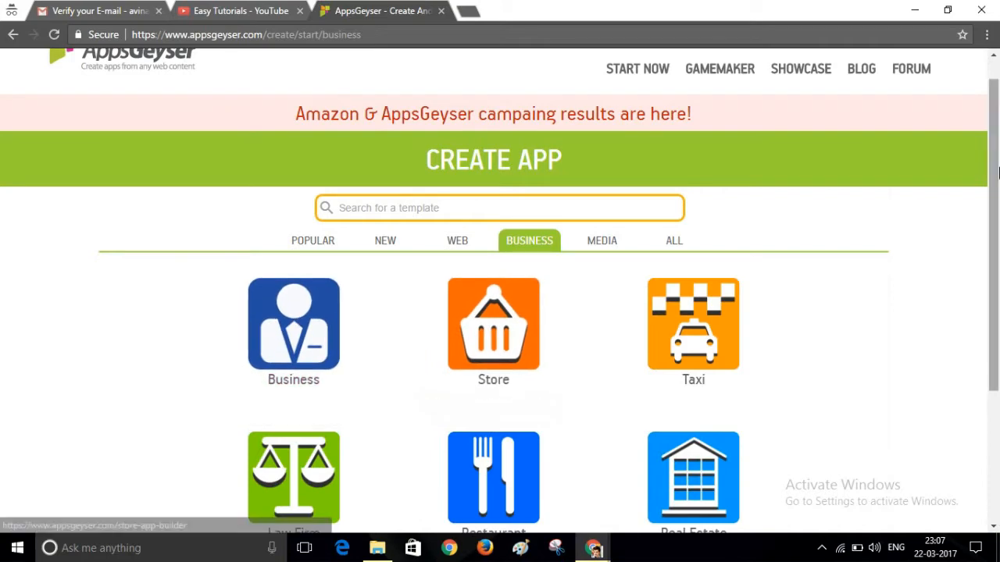
pyautogui.scroll(-3)
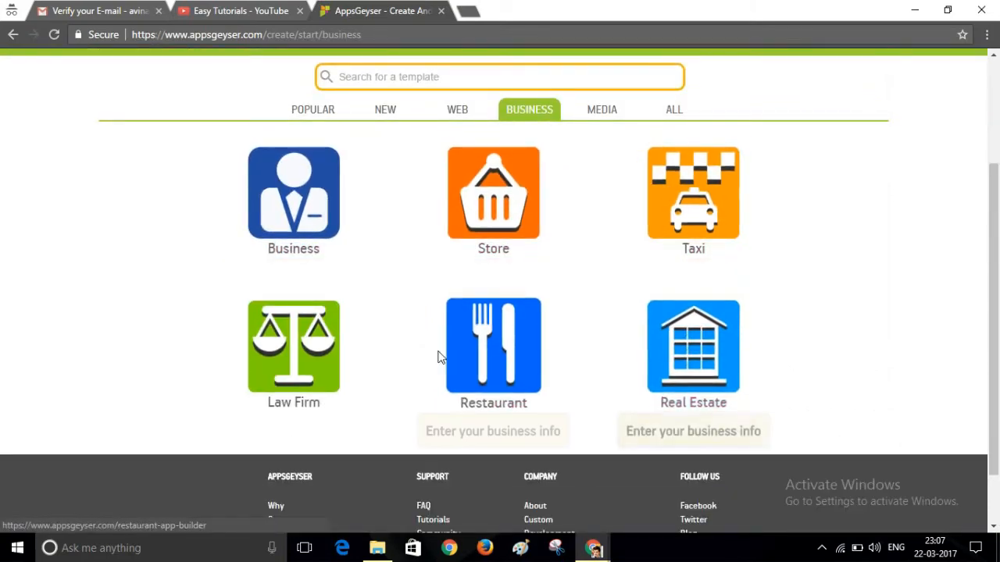
# Step: Show and scroll through the Media app templates
pyautogui.click(601, 110)
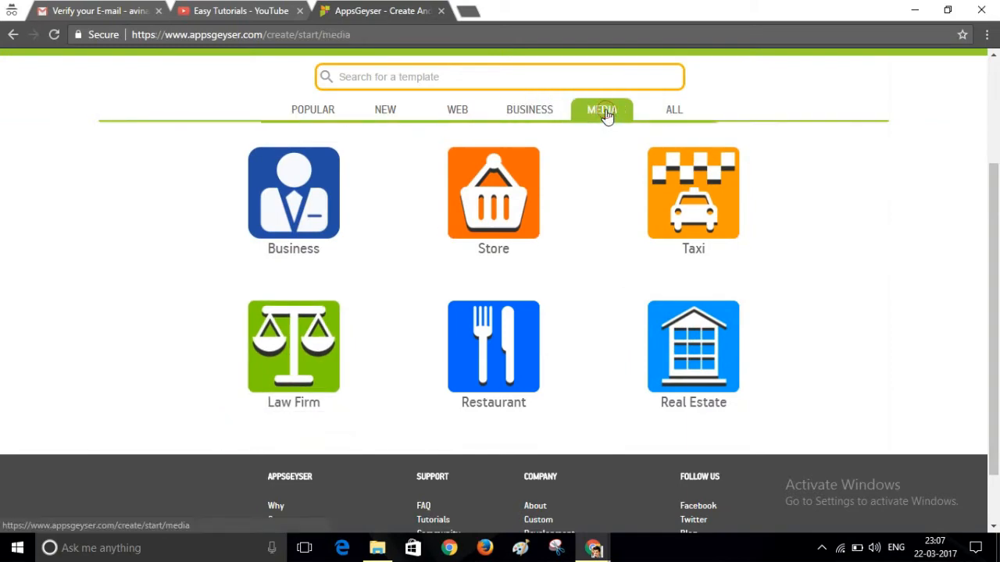
pyautogui.scroll(-3)
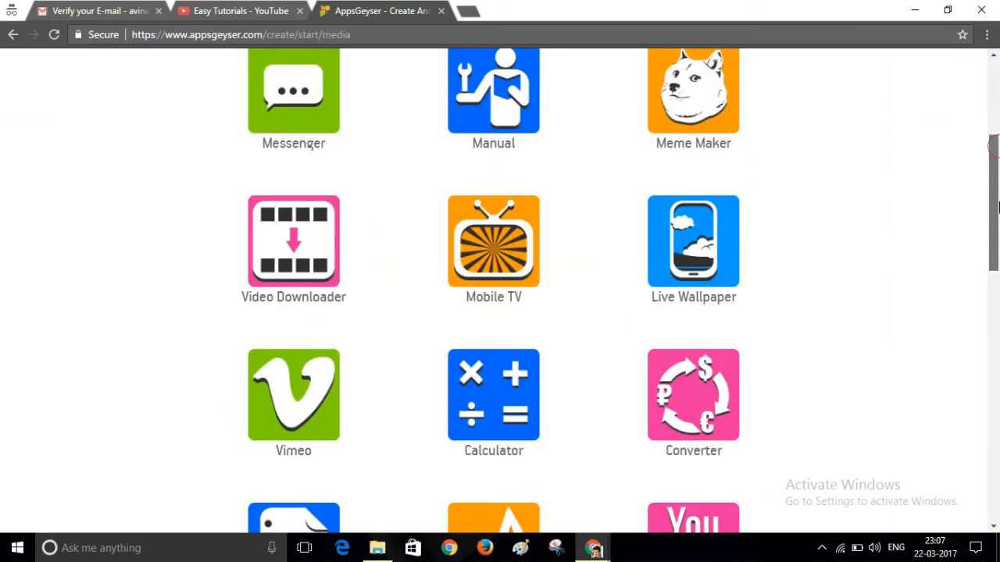
pyautogui.scroll(-3)
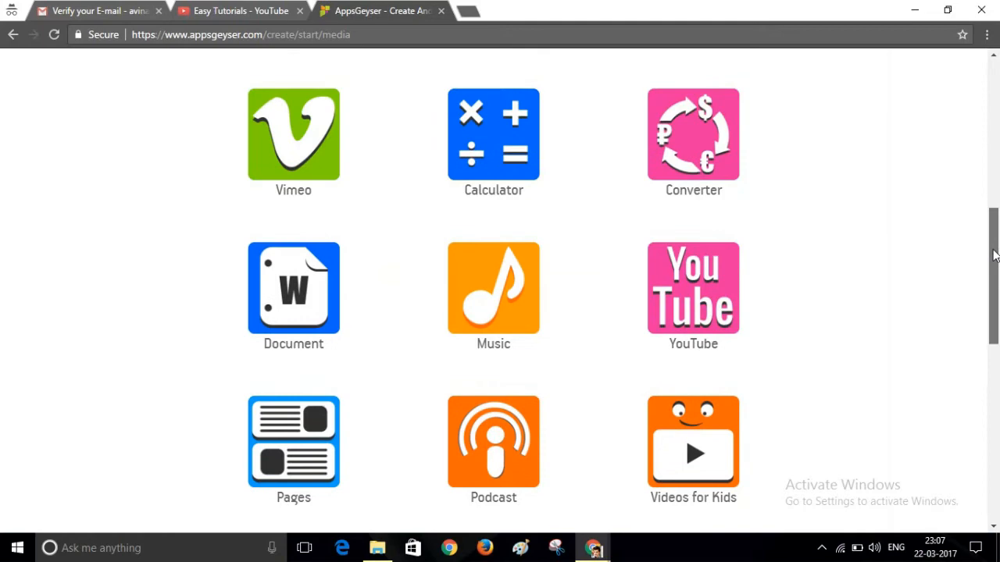
pyautogui.moveTo(493, 288)
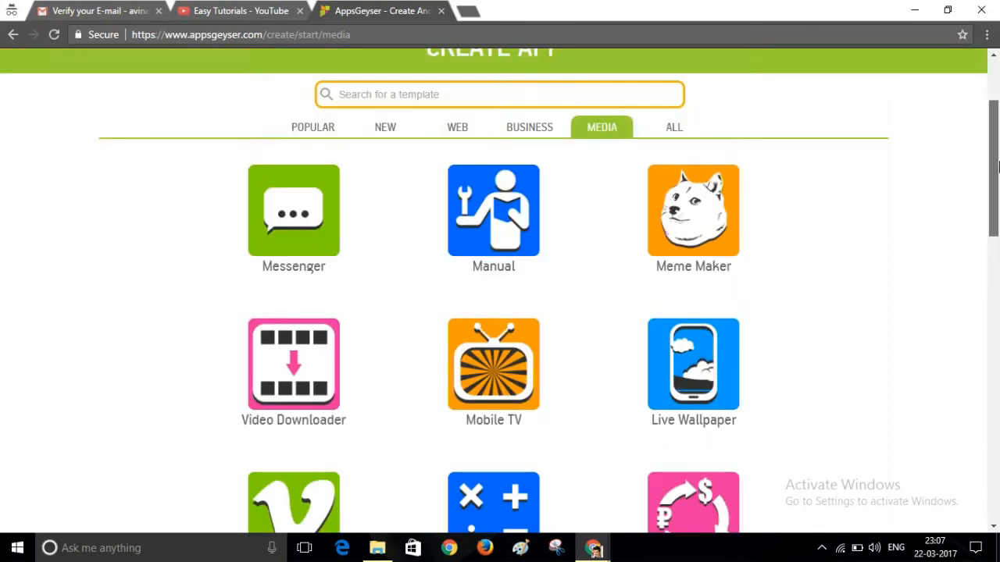
pyautogui.scroll(-3)
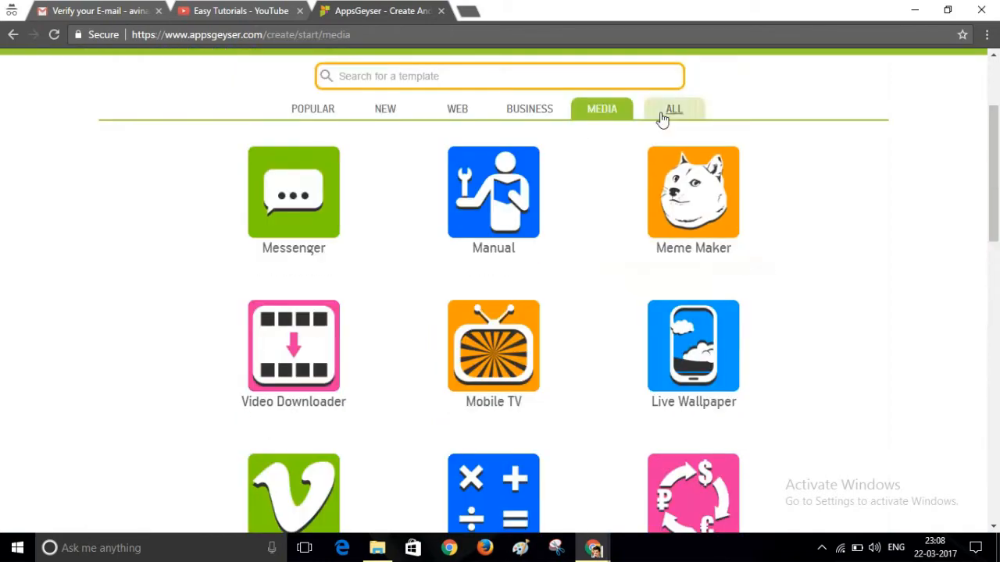
# Step: View all templates, reveal more, then return to the Media category
pyautogui.click(673, 109)
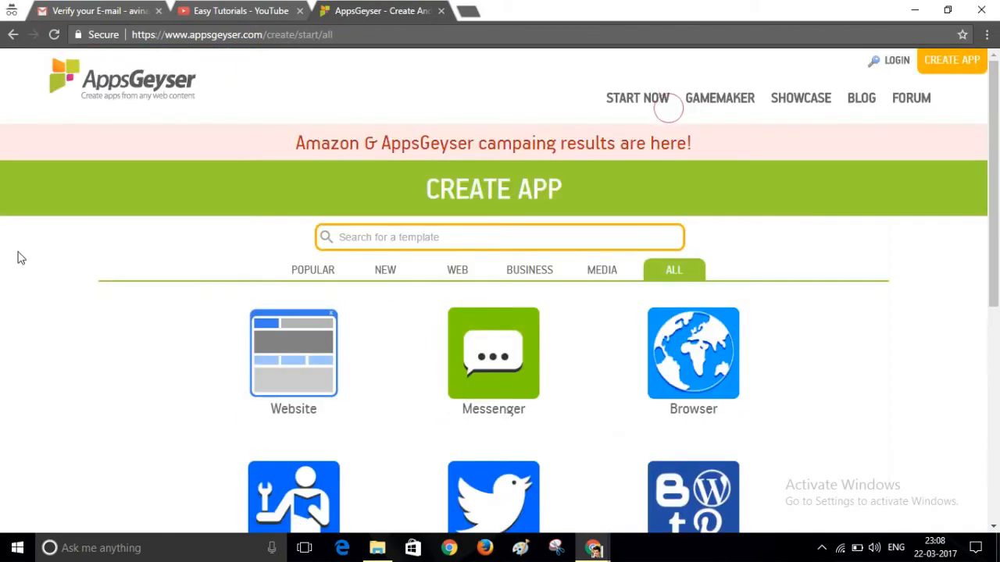
pyautogui.scroll(-3)
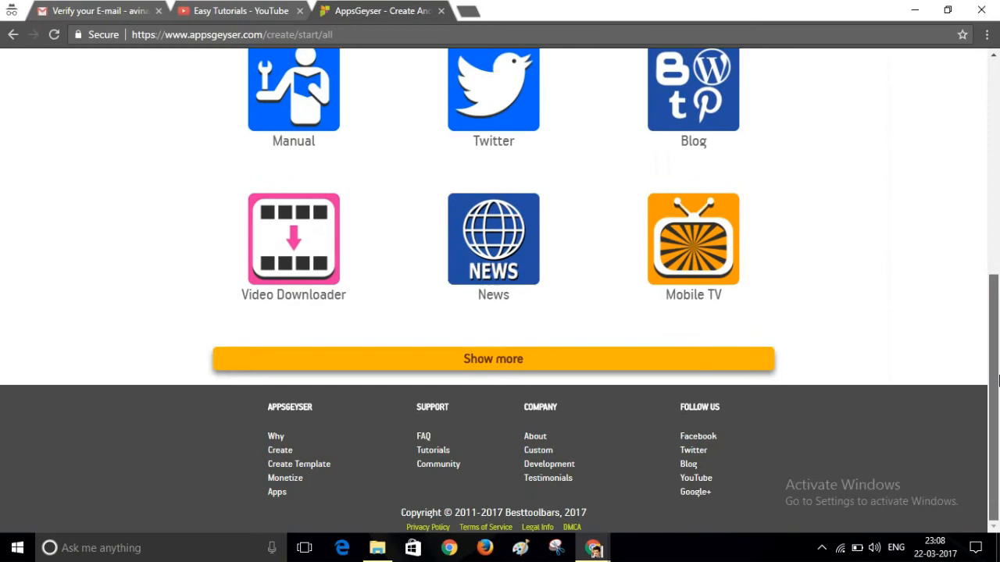
pyautogui.click(493, 359)
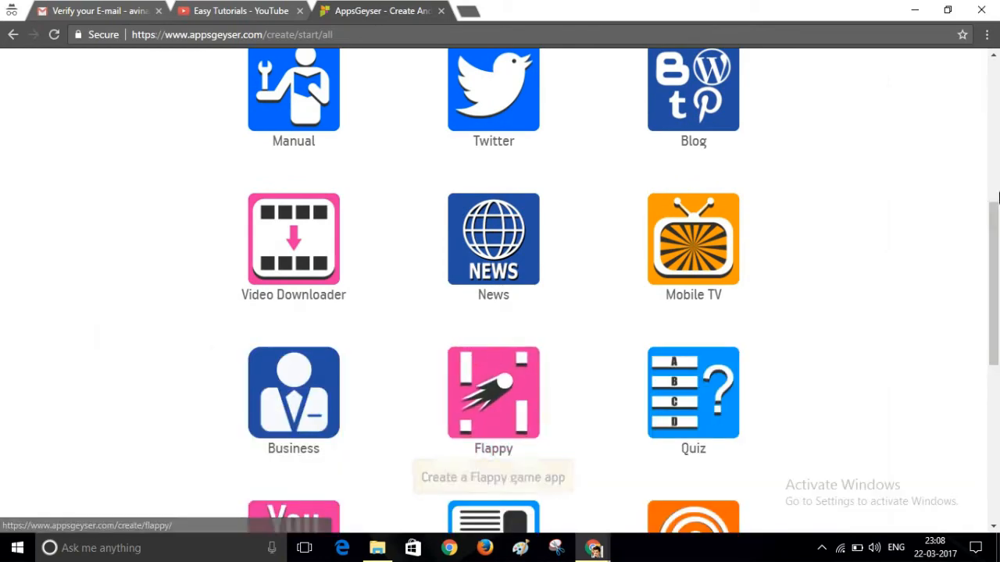
pyautogui.scroll(-3)
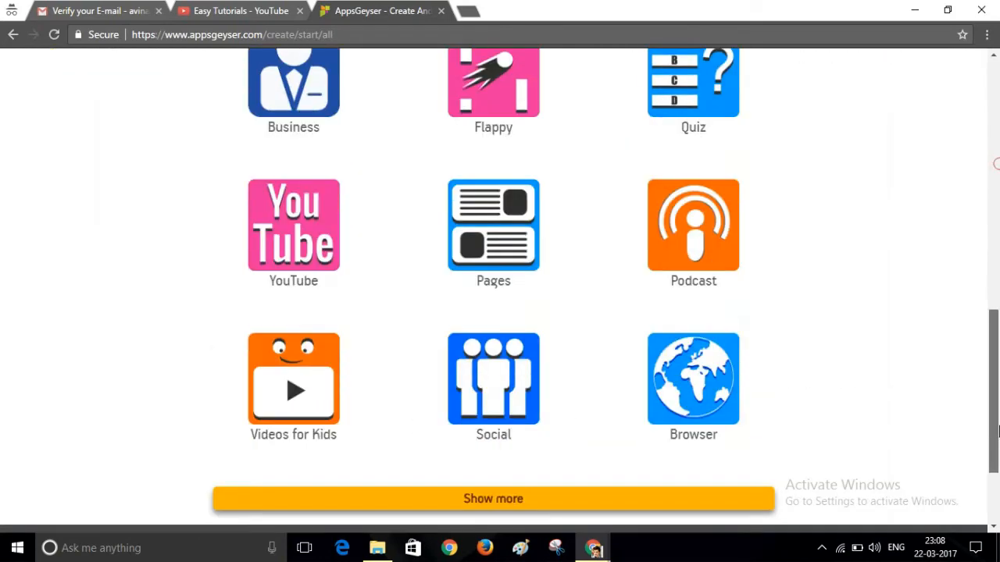
pyautogui.click(602, 252)
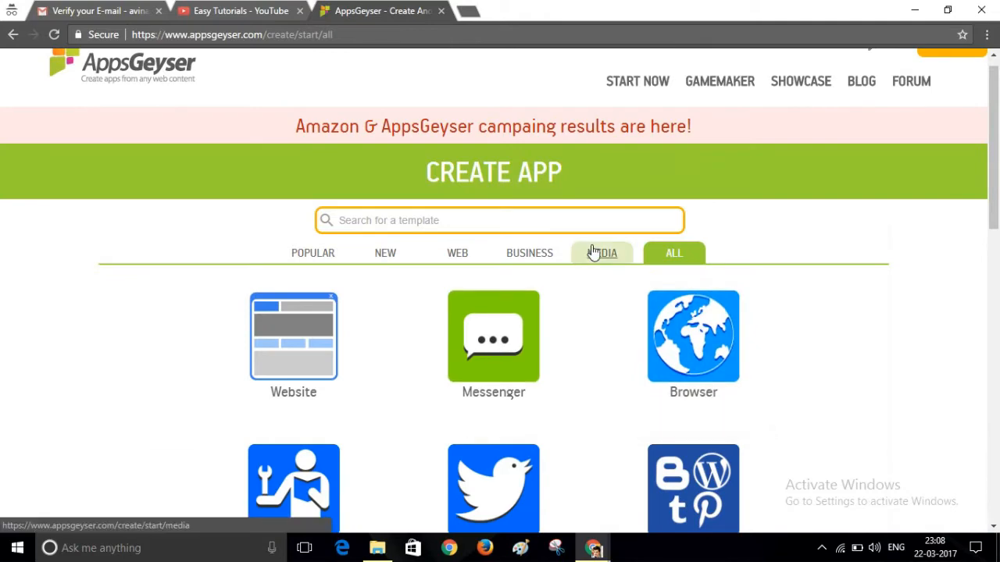
pyautogui.click(602, 252)
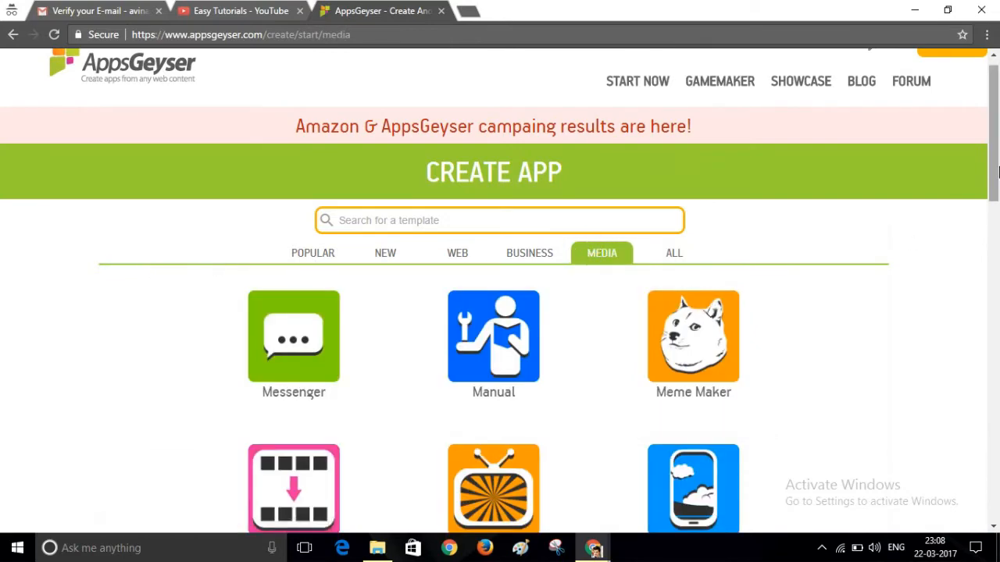
pyautogui.scroll(-3)
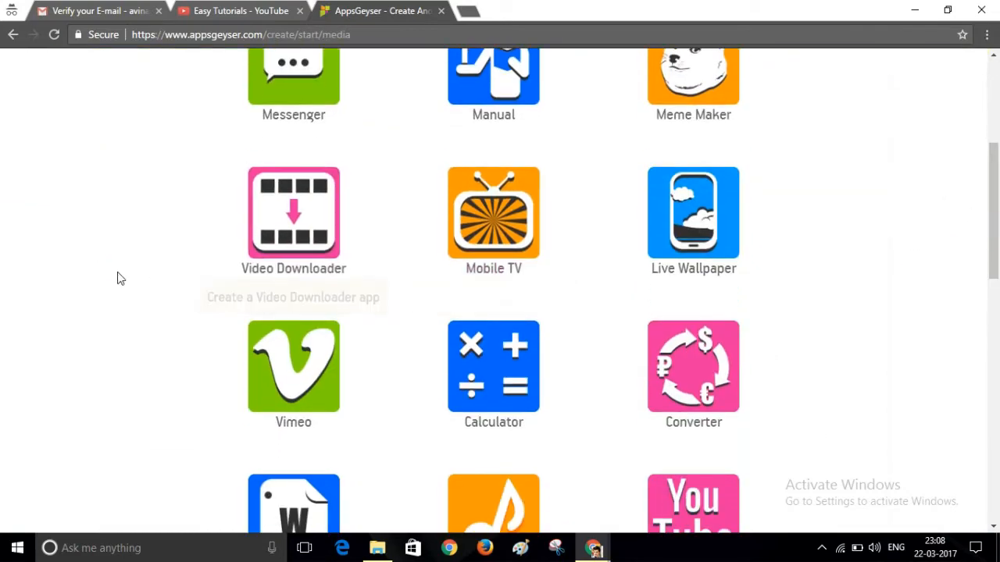
pyautogui.scroll(-3)
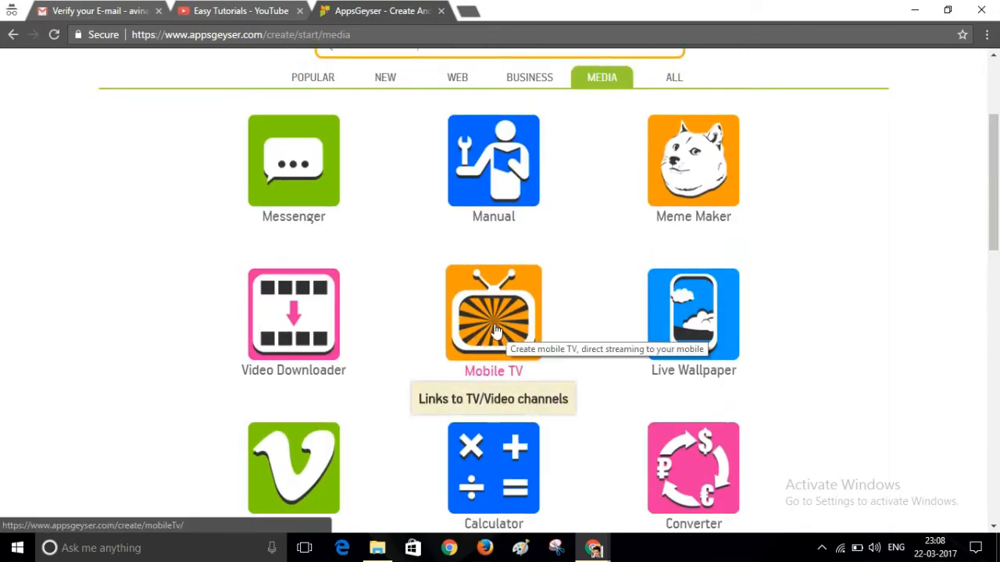
# Step: Start the Mobile TV app builder and focus the first channel's title
pyautogui.click(492, 313)
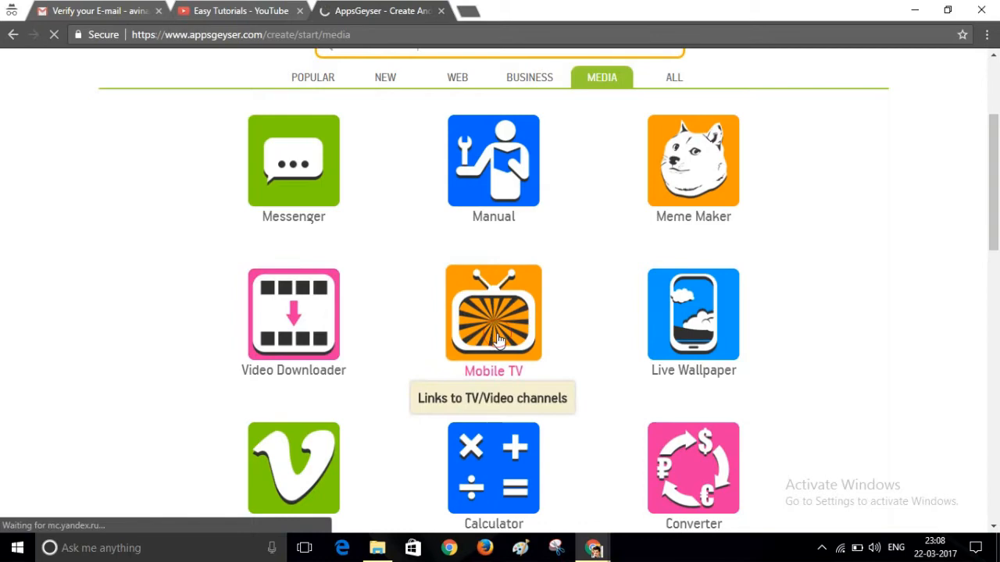
pyautogui.click(493, 313)
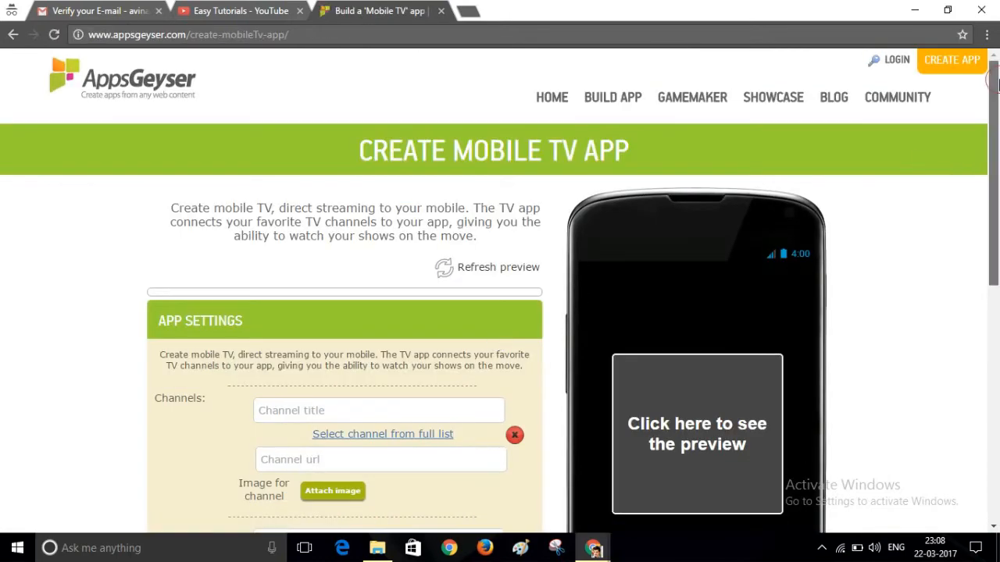
pyautogui.scroll(-3)
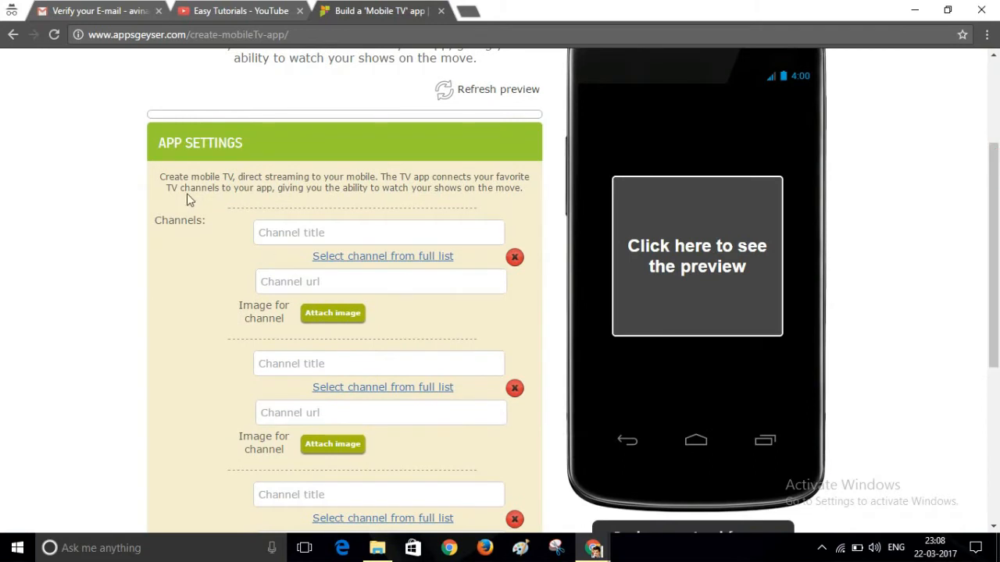
pyautogui.click(378, 232)
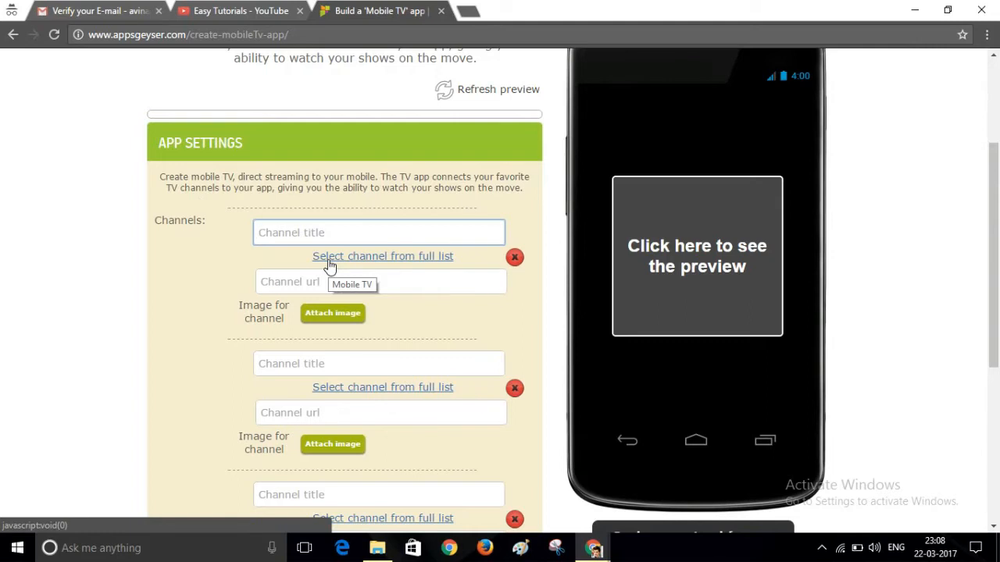
pyautogui.moveTo(387, 264)
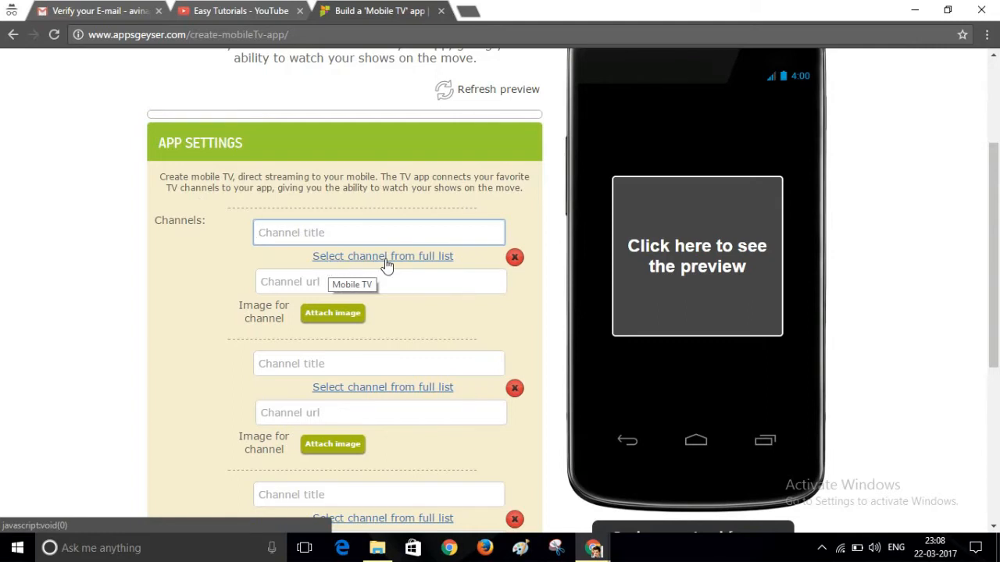
# Step: Fill in Jiangsu Public, KURDISTAN TV and South America BRASIL BIO from the full list
pyautogui.click(383, 256)
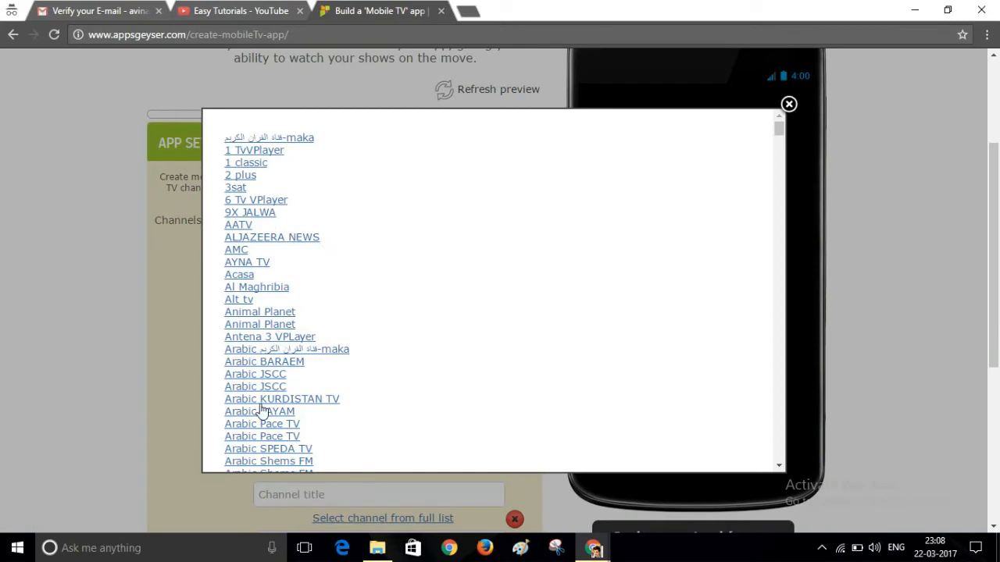
pyautogui.scroll(-3)
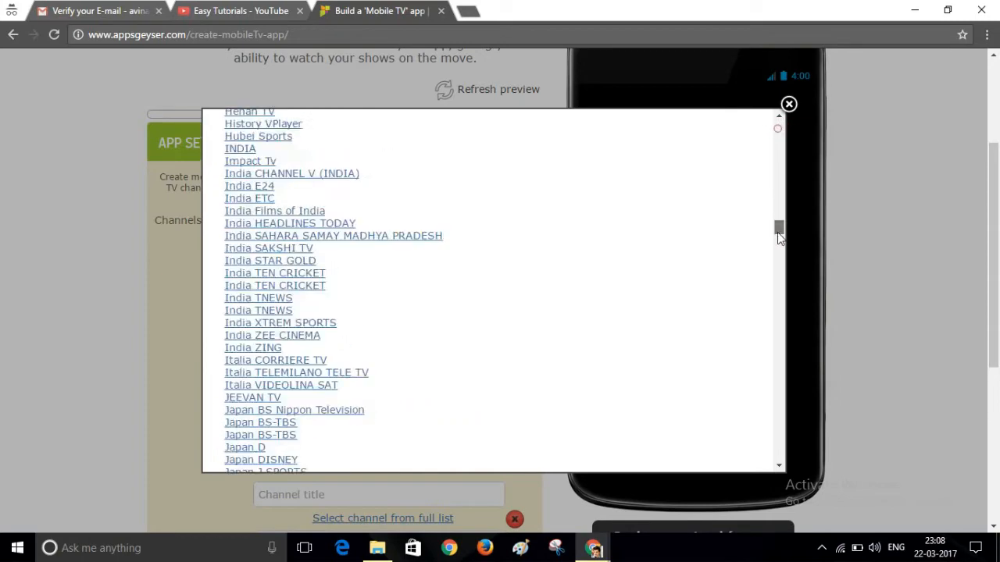
pyautogui.scroll(-3)
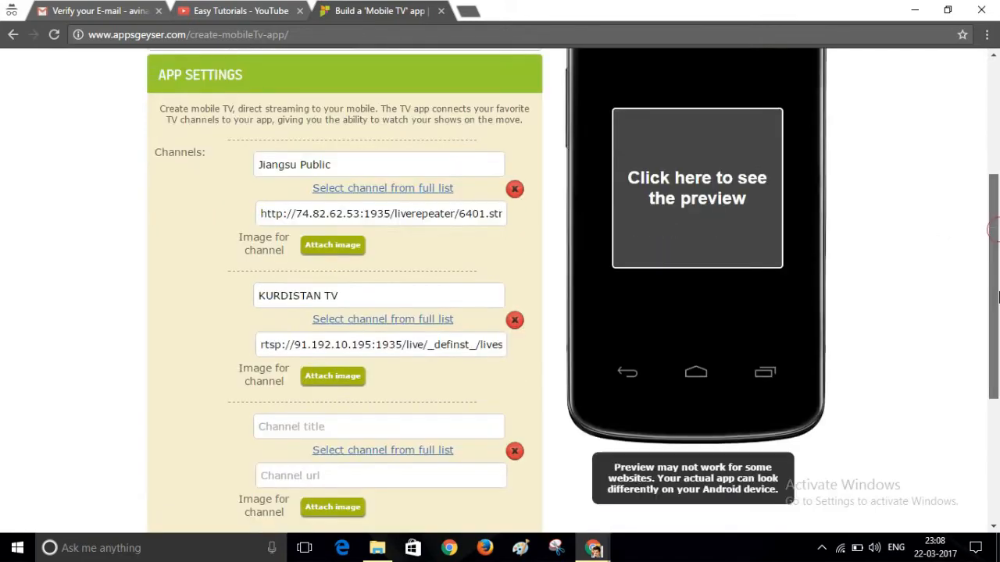
pyautogui.click(382, 188)
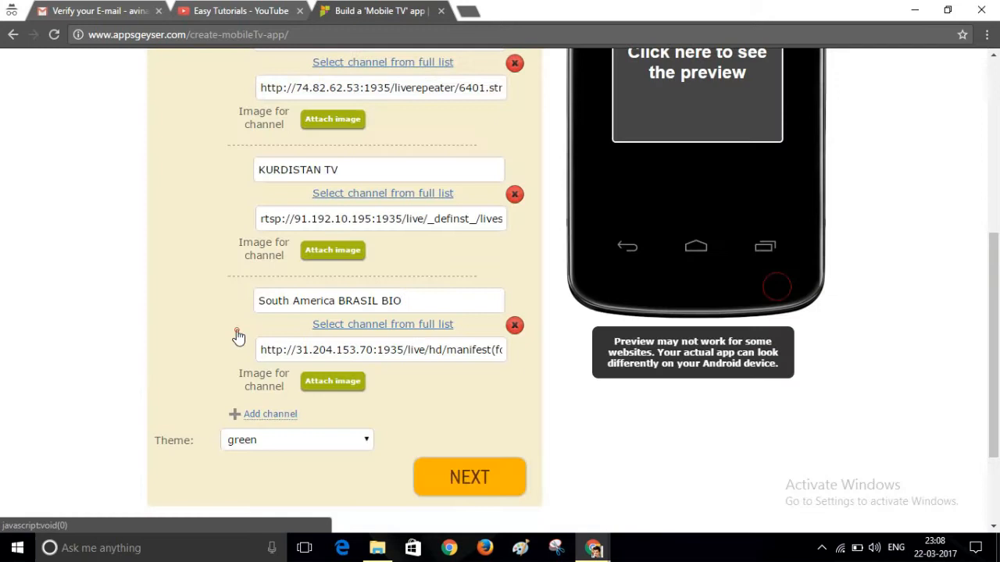
pyautogui.moveTo(271, 421)
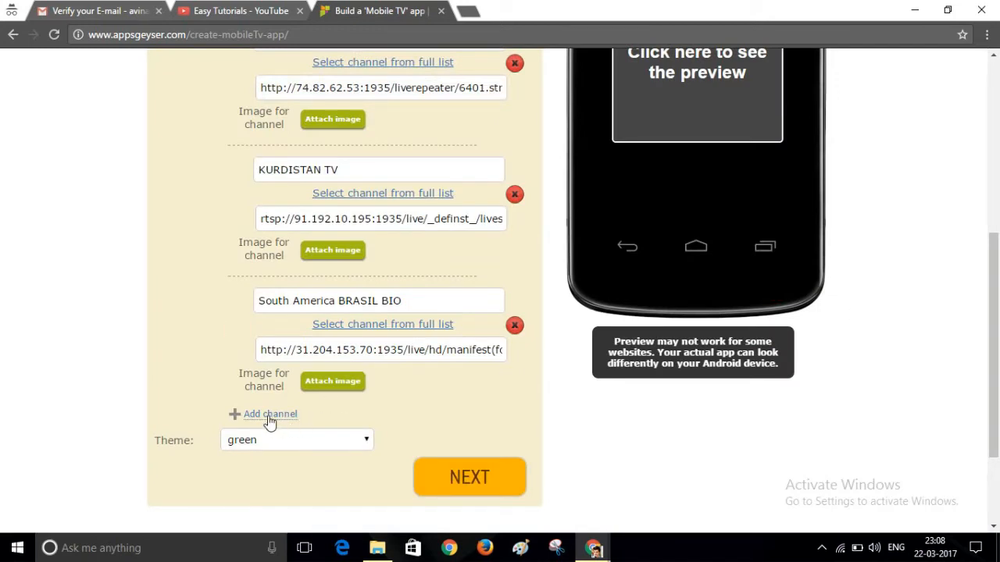
# Step: Add a fourth channel slot and choose Tibet TV from the full list
pyautogui.click(270, 414)
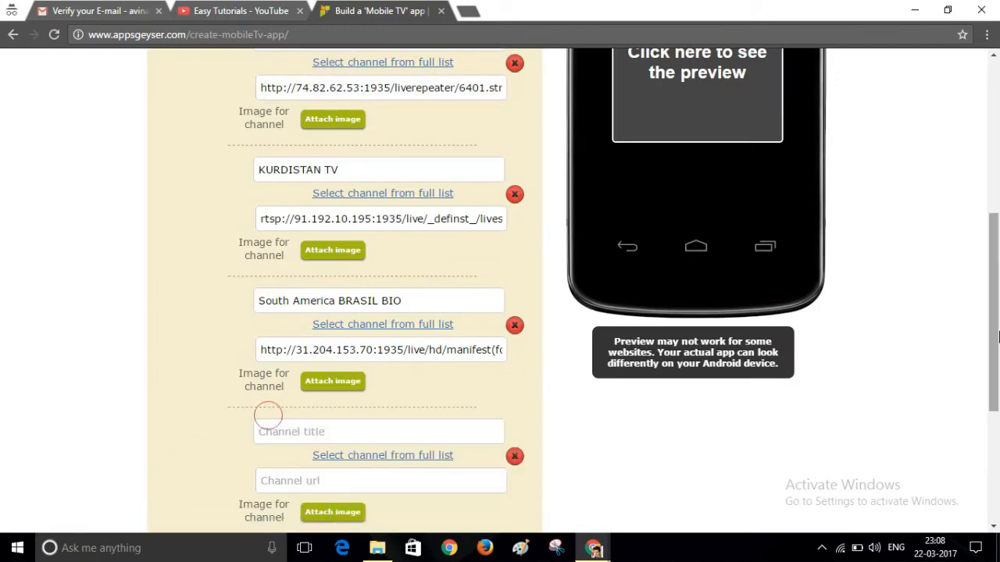
pyautogui.click(382, 455)
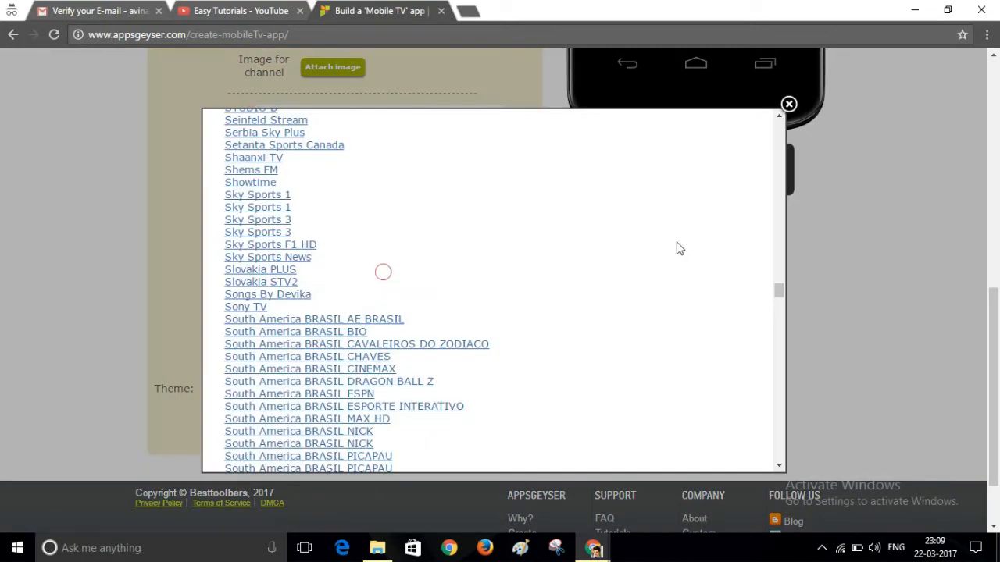
pyautogui.scroll(-3)
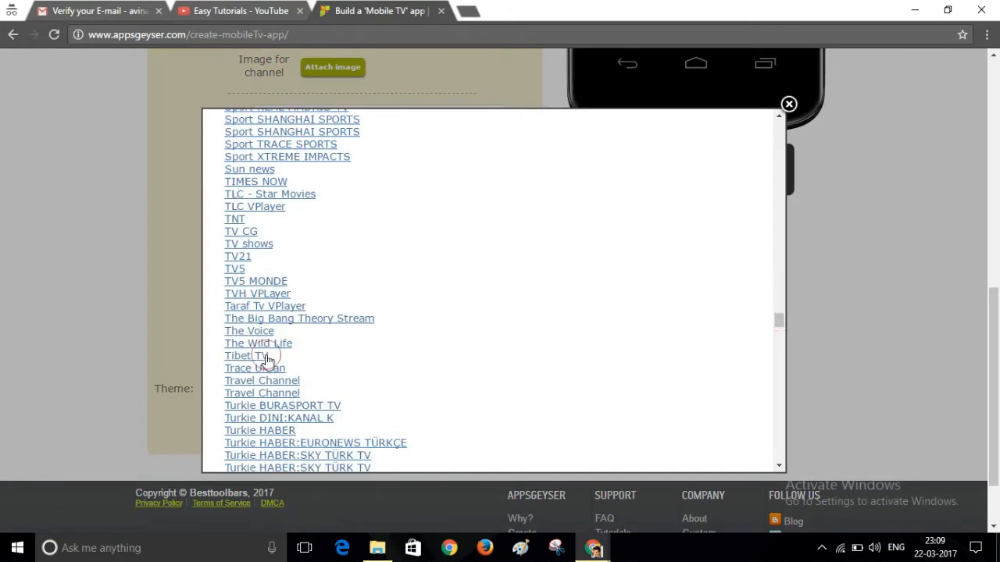
pyautogui.click(246, 355)
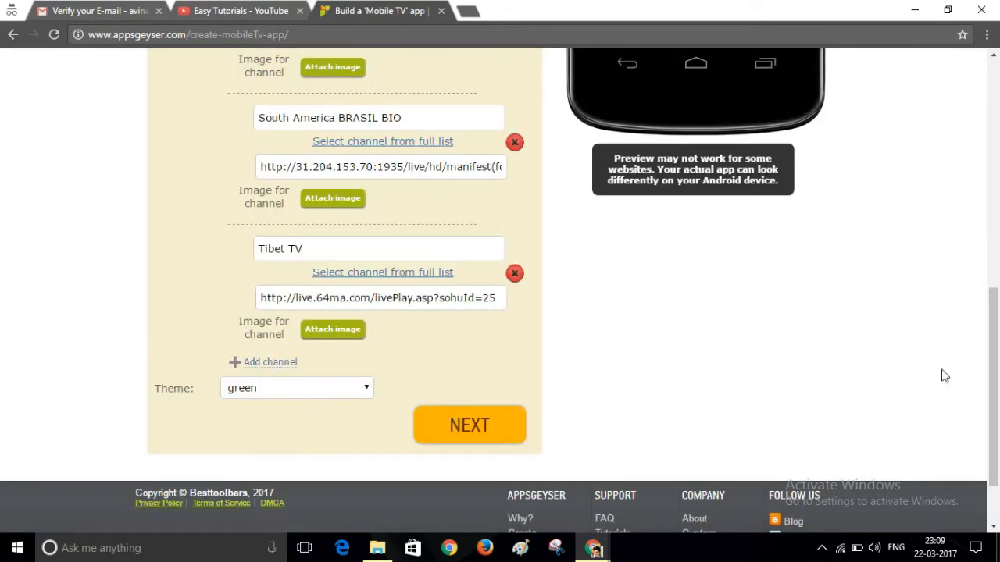
# Step: Check the Theme dropdown, keeping the green theme
pyautogui.scroll(-3)
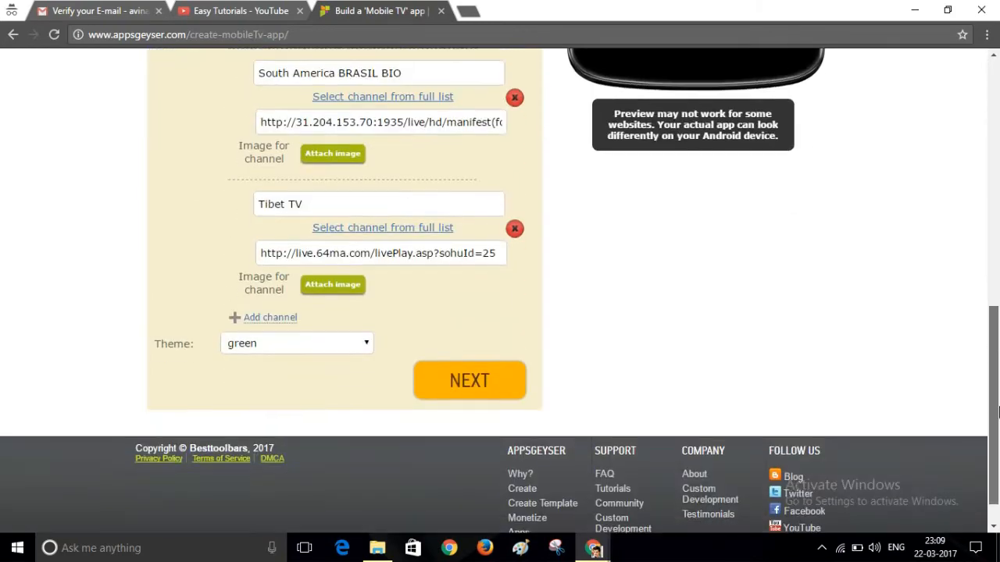
pyautogui.scroll(-3)
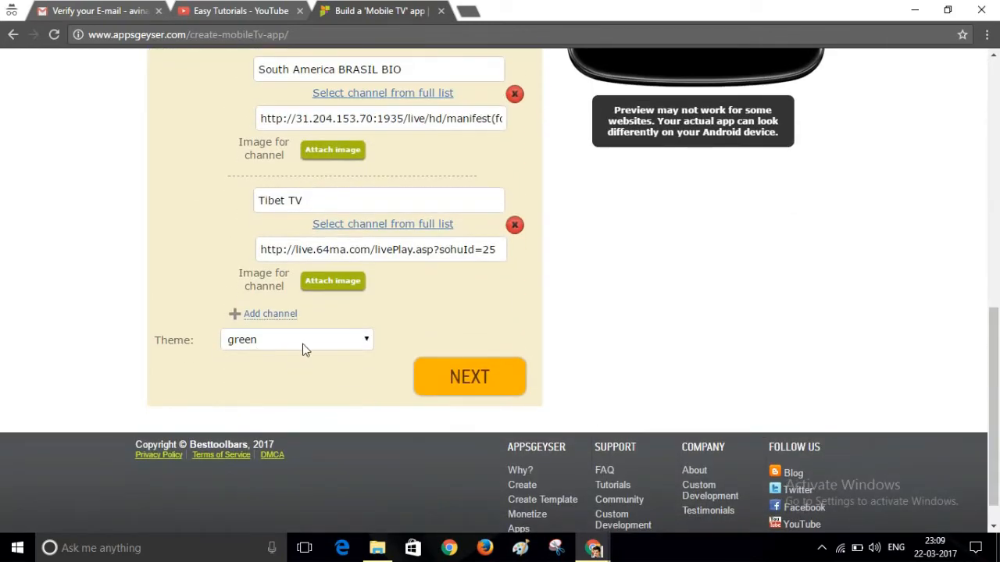
pyautogui.click(297, 339)
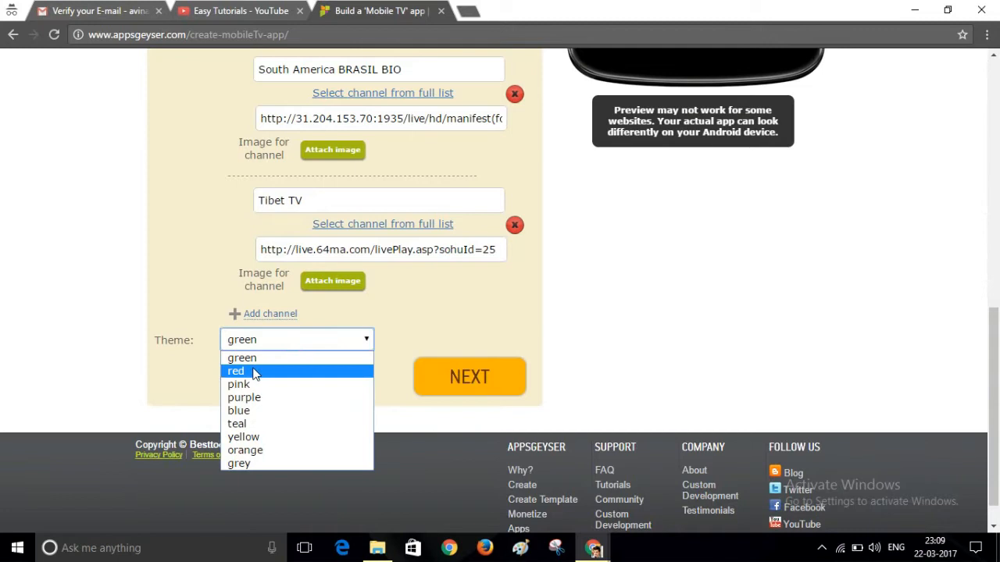
pyautogui.moveTo(242, 410)
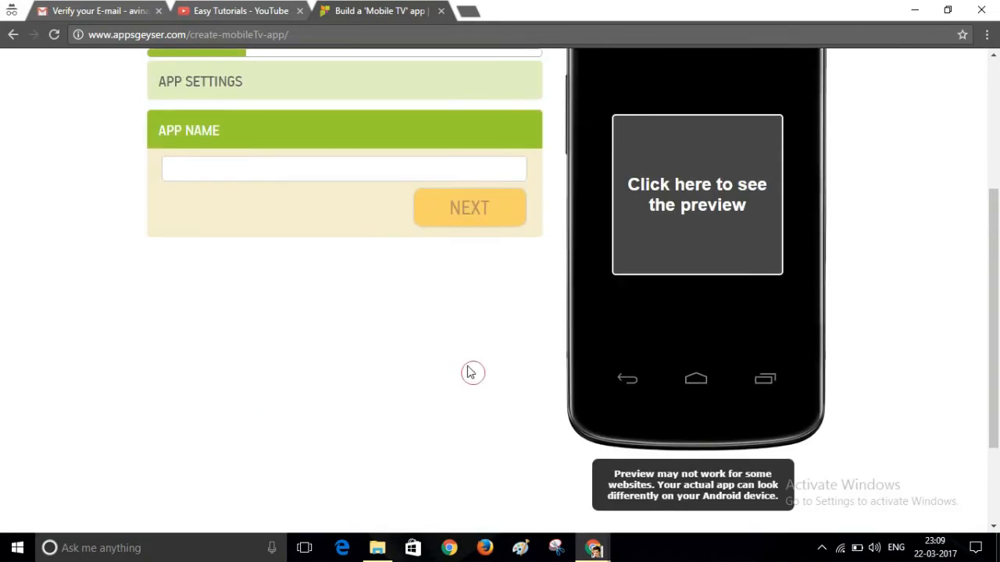
# Step: Name the app 'Live Mobile TV' and continue past the name step
pyautogui.scroll(-3)
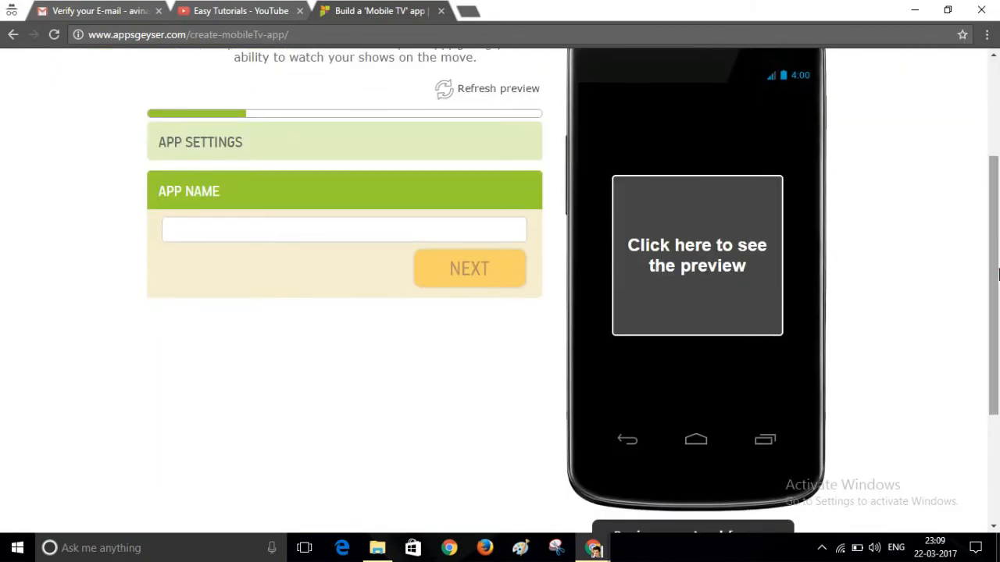
pyautogui.moveTo(191, 215)
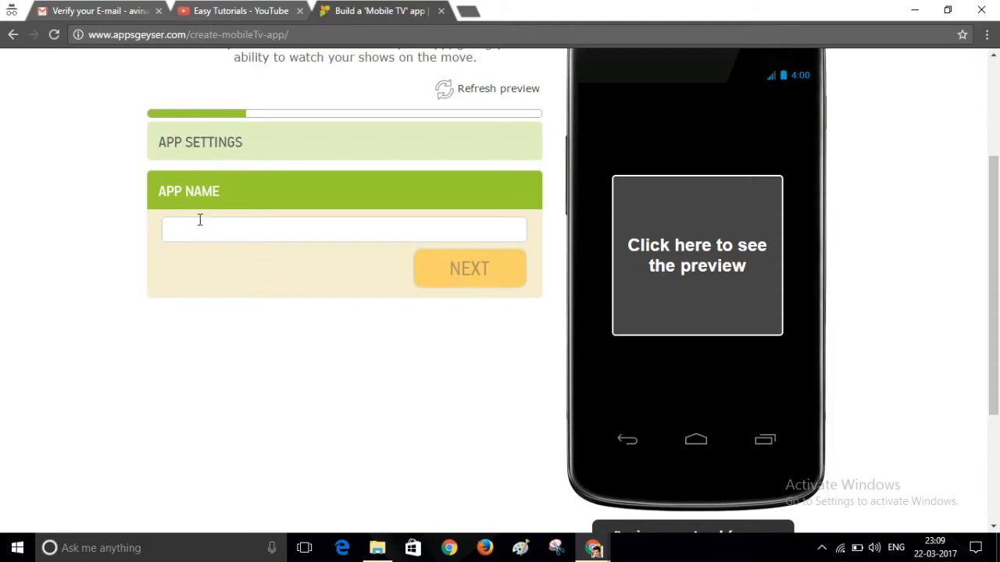
pyautogui.click(343, 228)
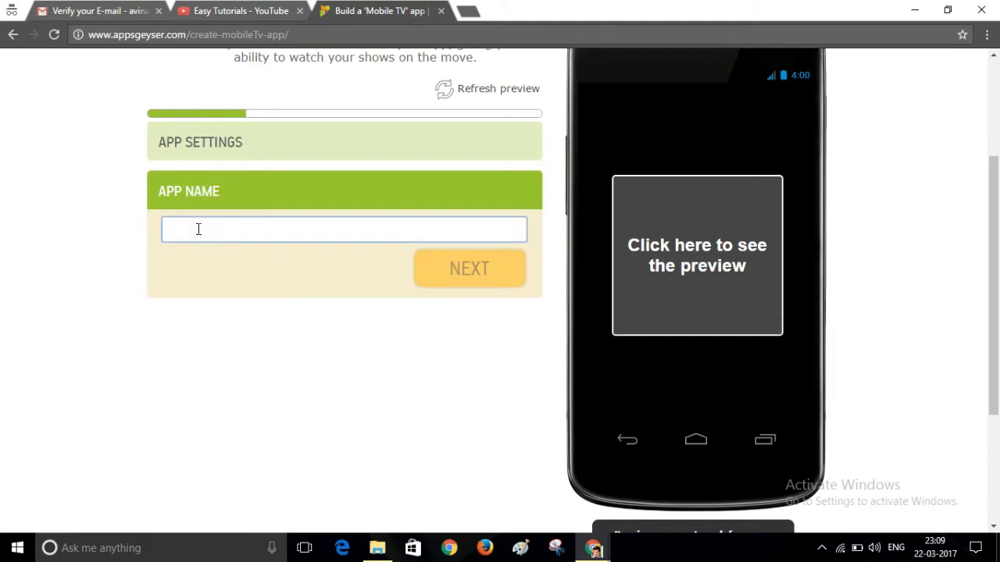
pyautogui.write('Live Mobile TV')
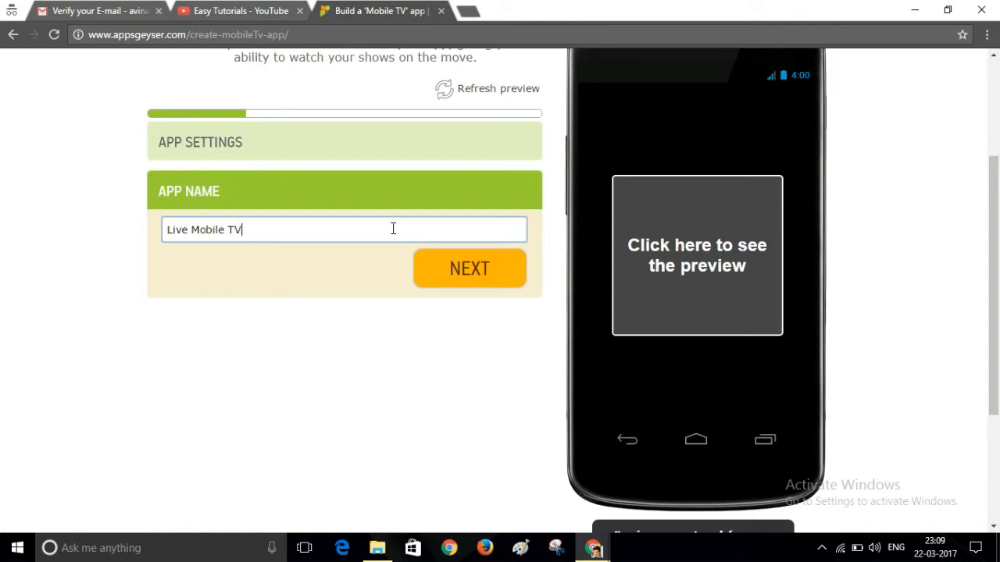
pyautogui.click(470, 268)
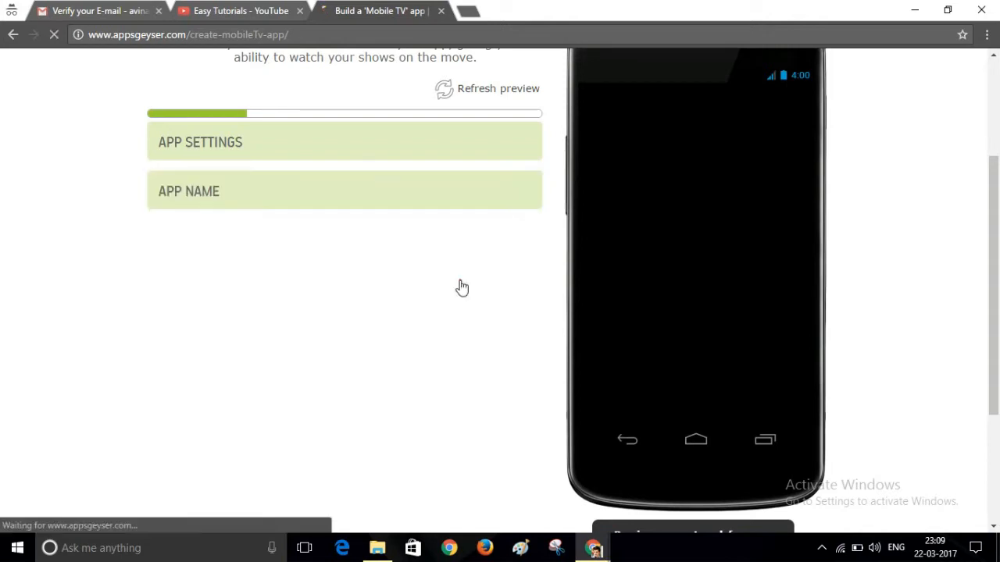
# Step: Enter the description 'Live mobile TV' and move on to the icon step
pyautogui.scroll(-3)
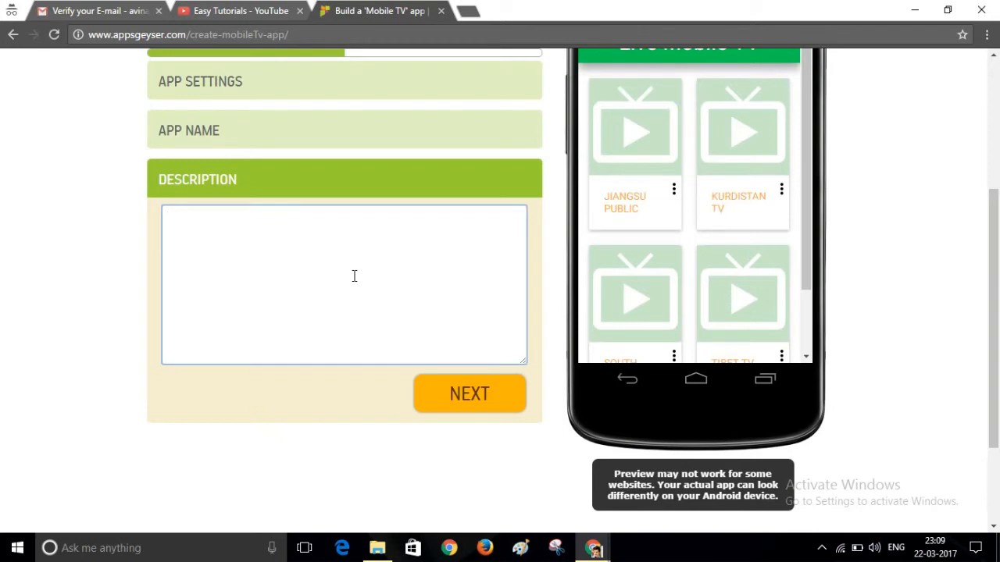
pyautogui.write('Live mo')
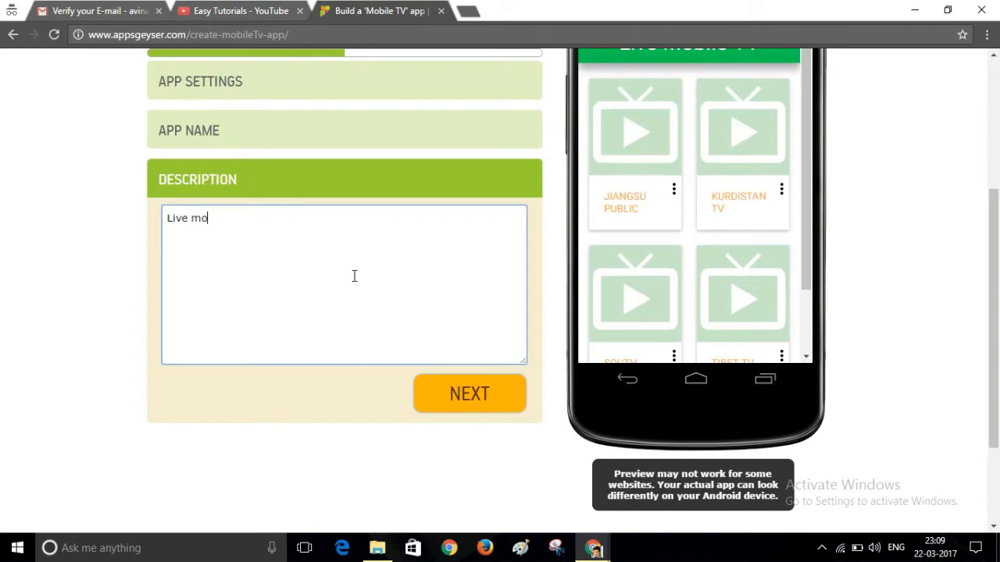
pyautogui.write('bile')
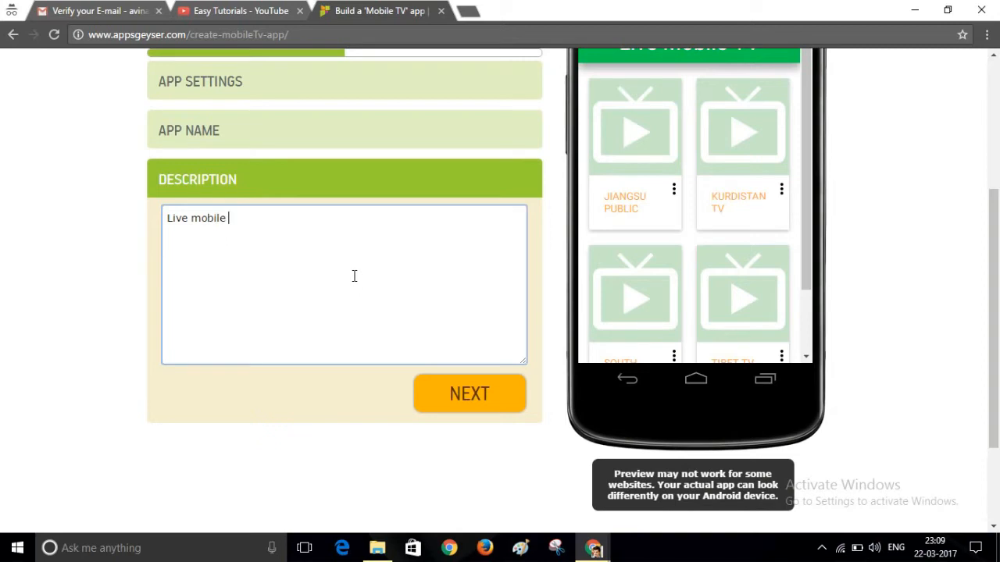
pyautogui.write('TV')
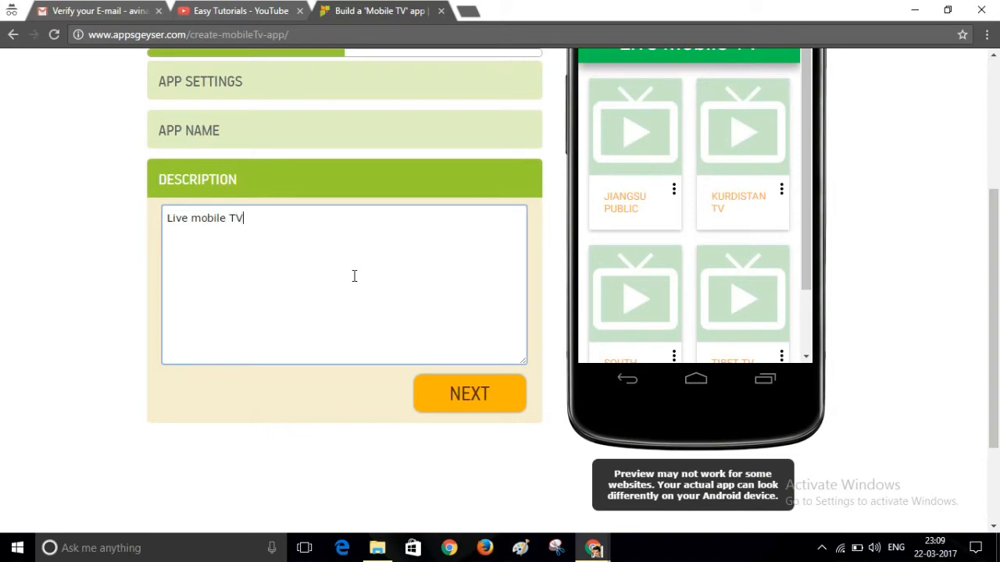
pyautogui.click(470, 394)
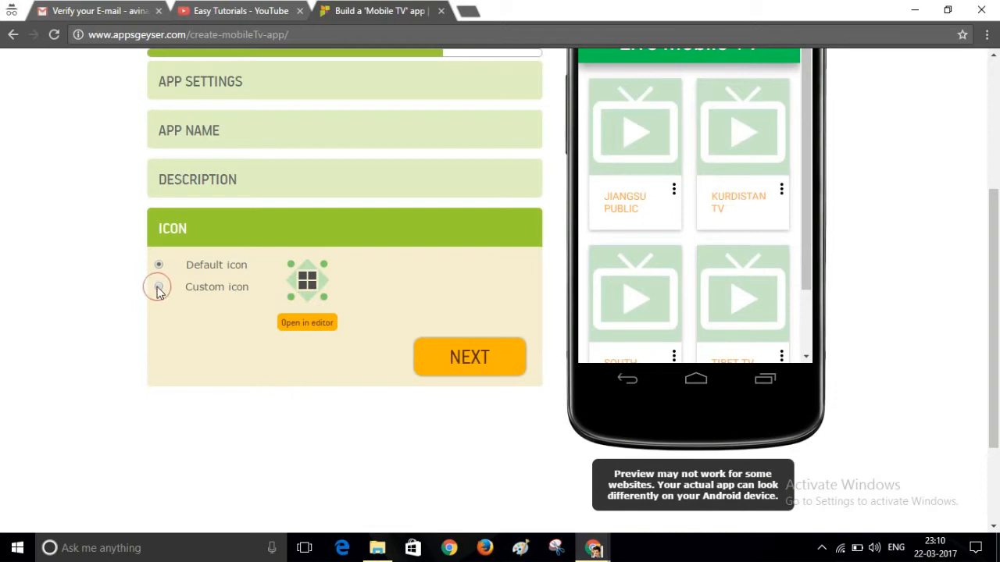
pyautogui.click(158, 286)
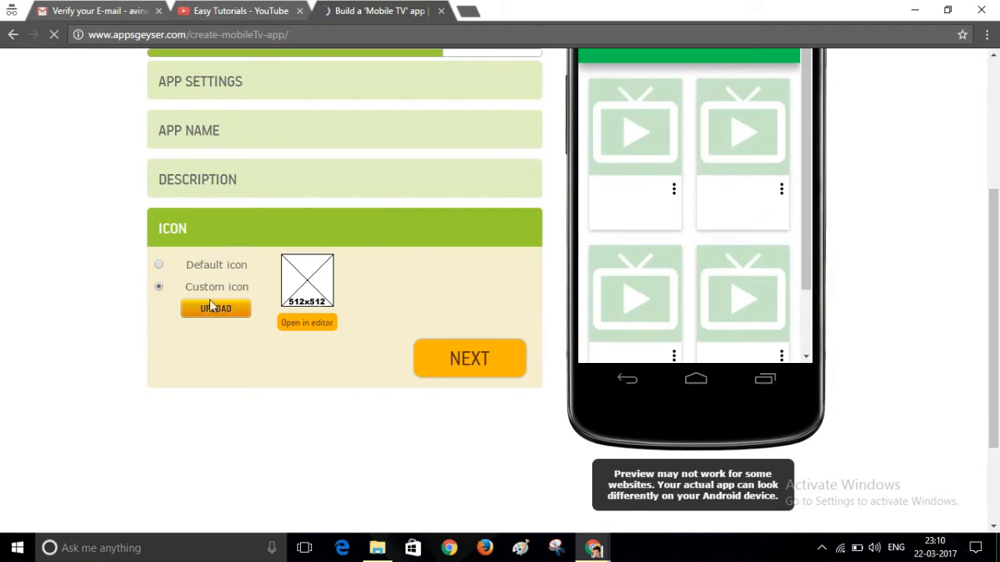
pyautogui.click(159, 264)
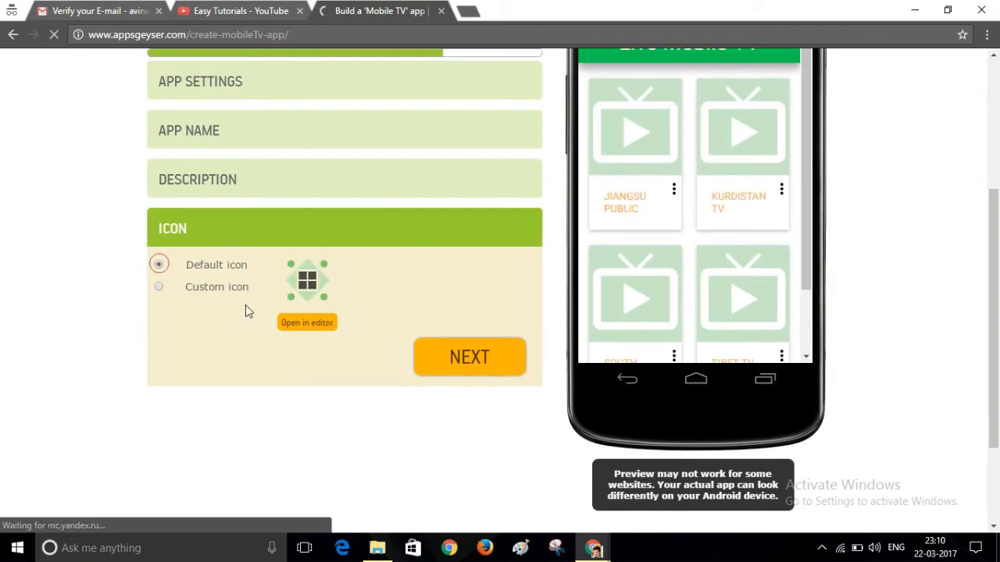
# Step: Keep the default icon and submit the app with CREATE
pyautogui.click(469, 356)
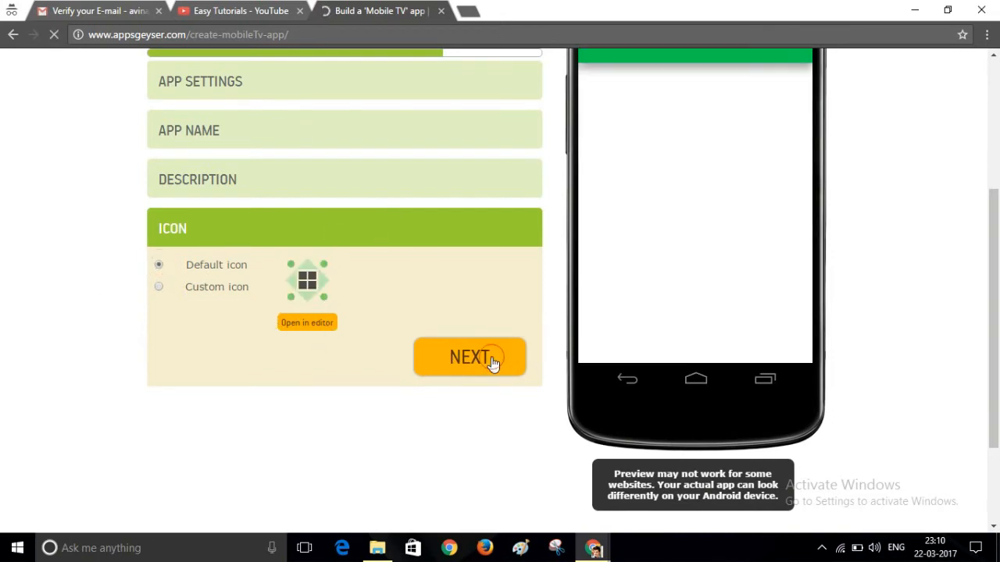
pyautogui.click(469, 357)
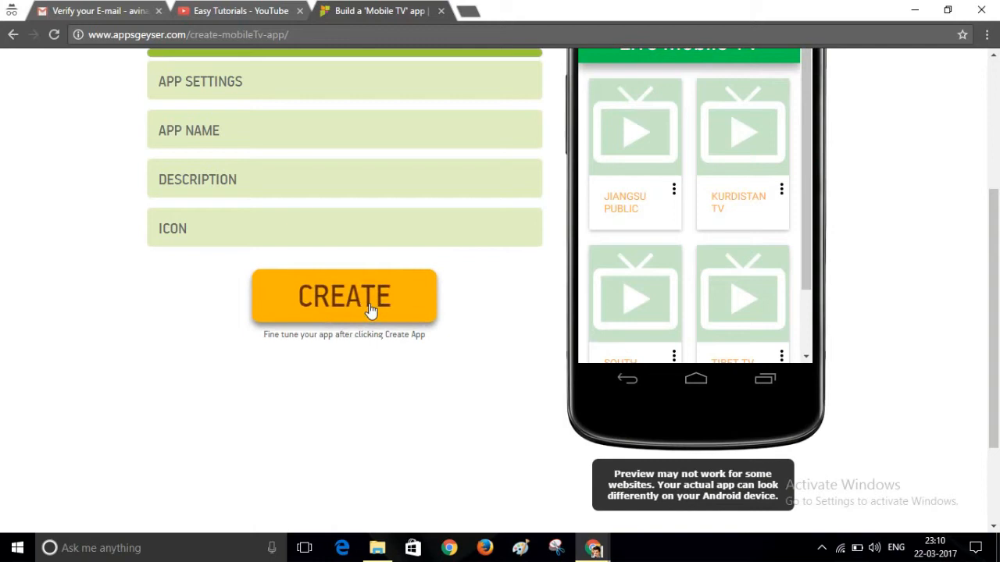
pyautogui.click(344, 295)
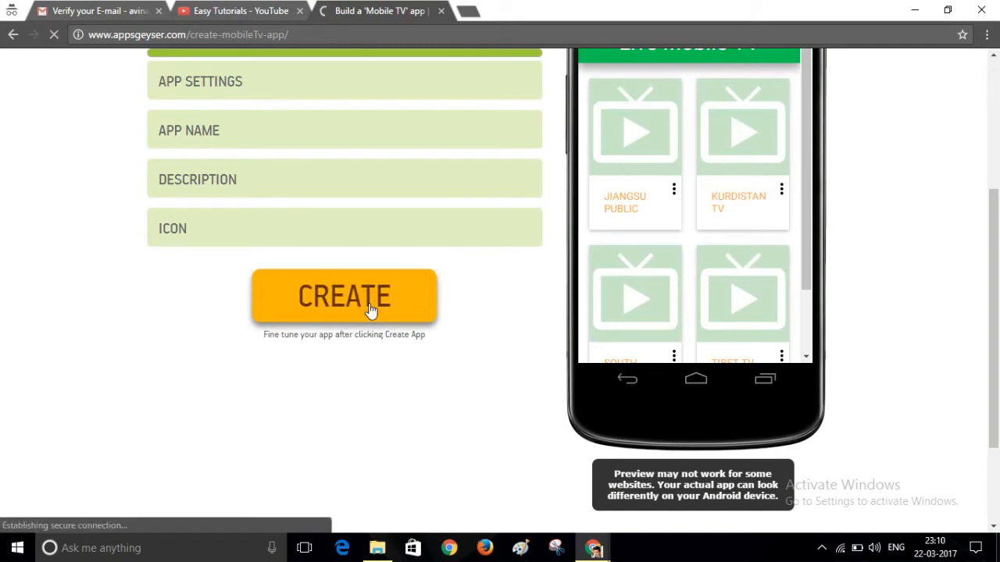
# Step: Submit creation and scroll through the blank Verify Your App Ownership sign-up form
pyautogui.click(344, 296)
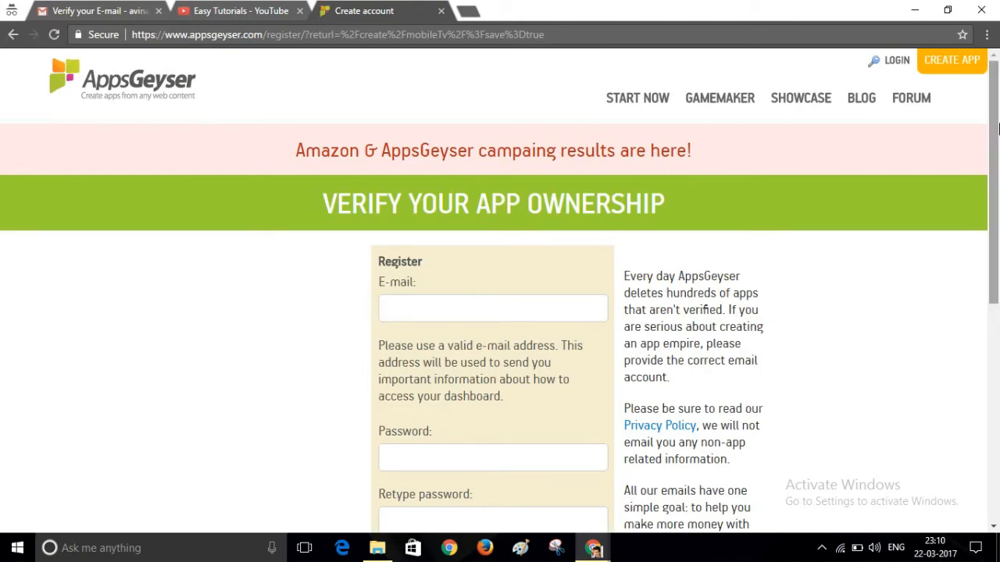
pyautogui.scroll(-3)
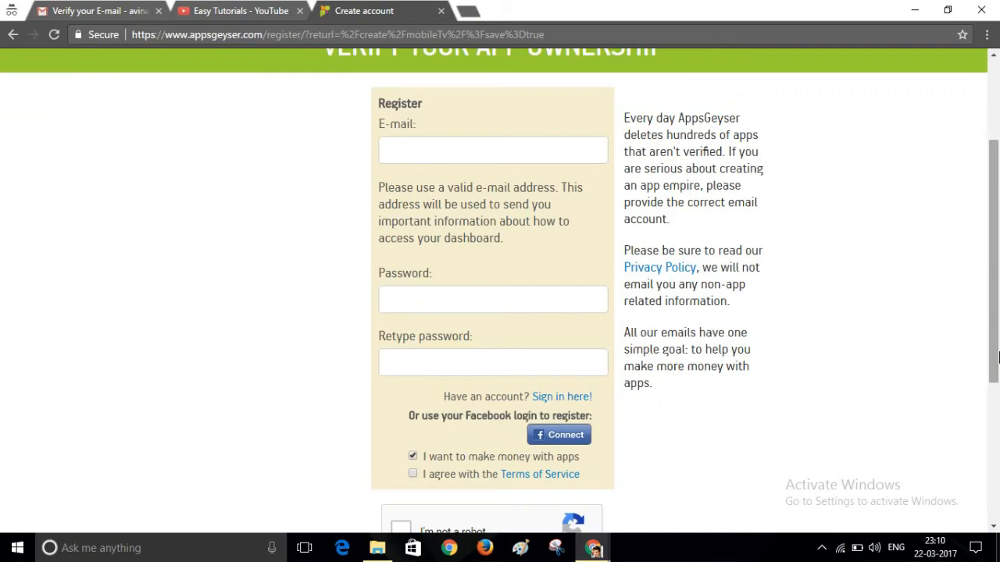
pyautogui.scroll(-3)
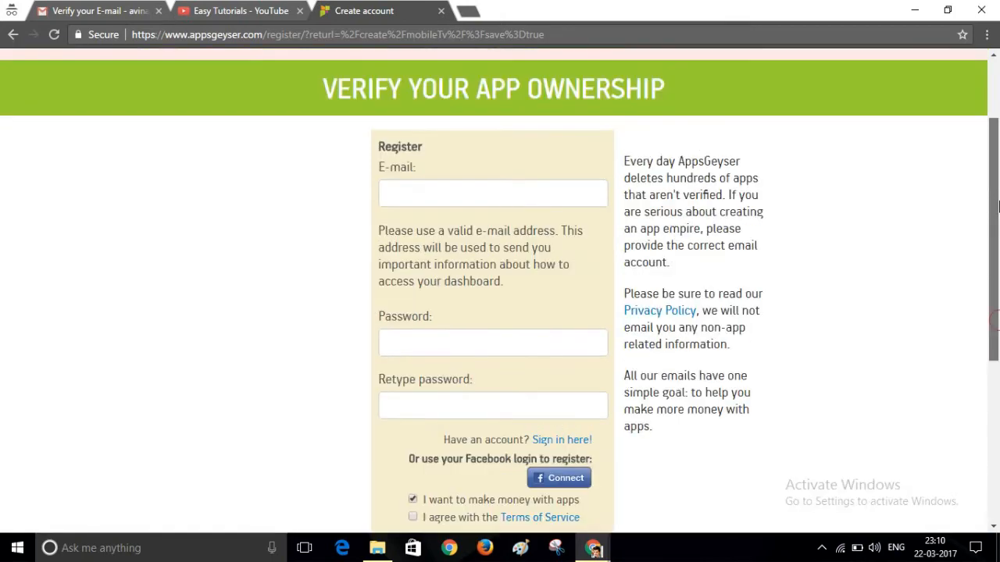
pyautogui.scroll(-3)
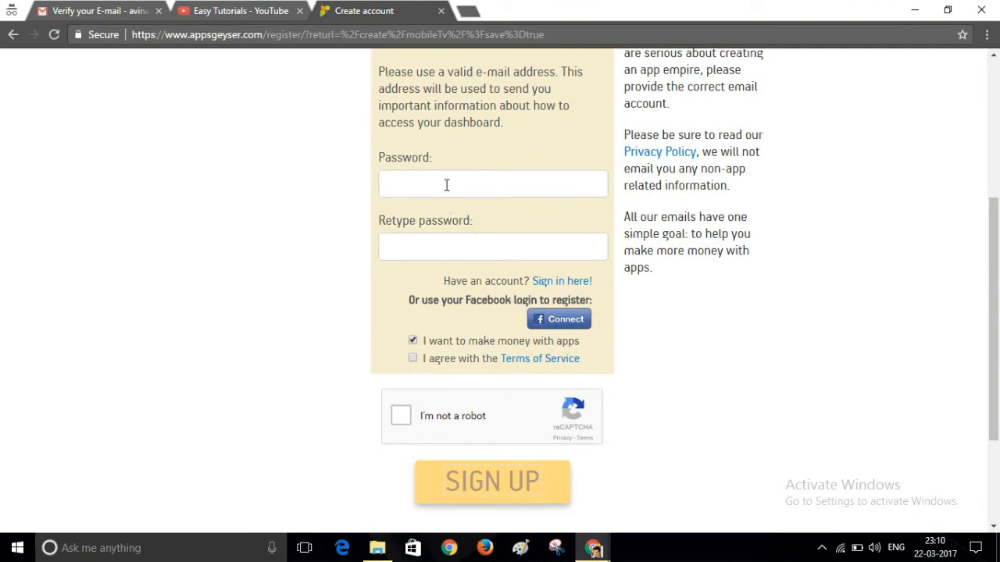
pyautogui.scroll(-3)
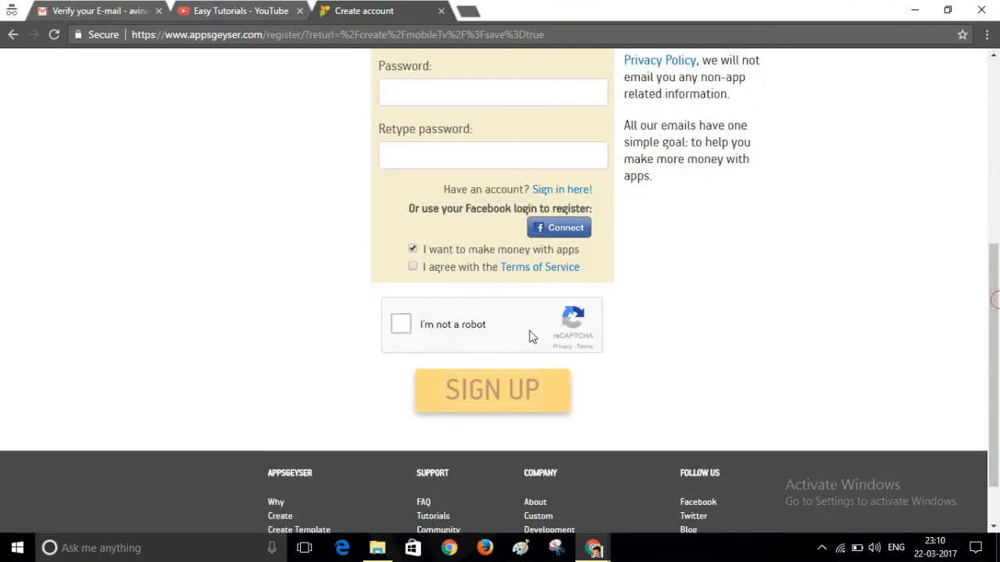
pyautogui.moveTo(508, 341)
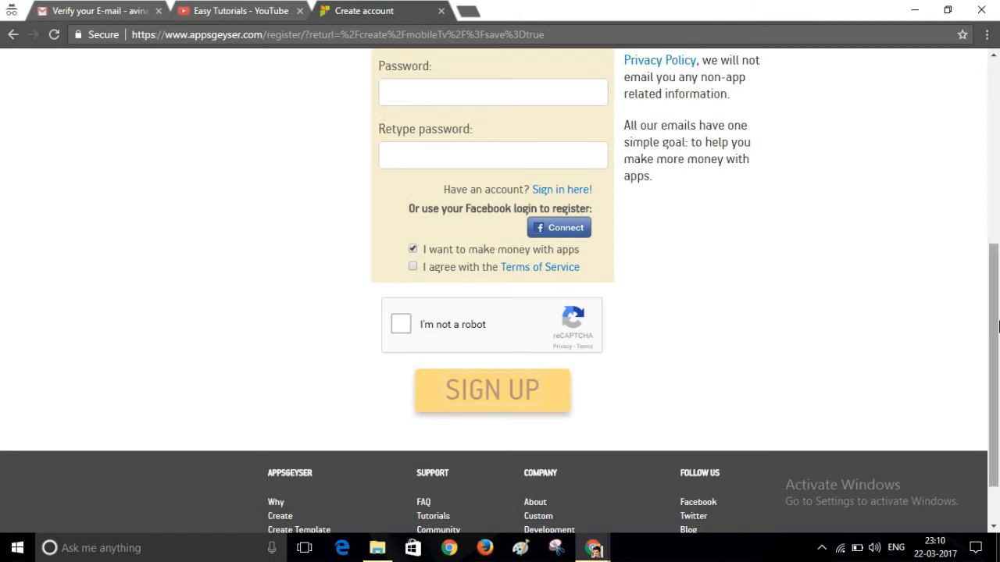
pyautogui.scroll(3)
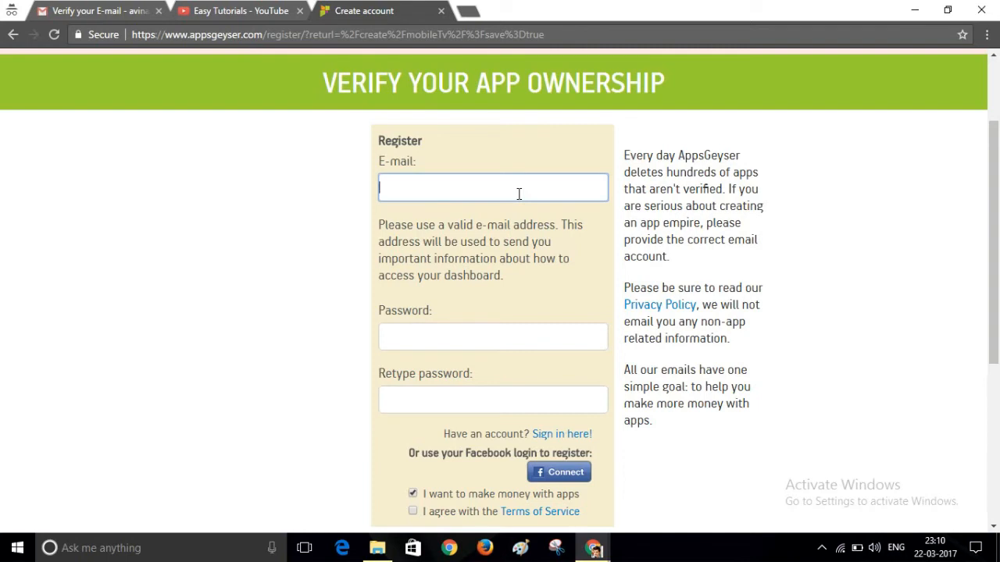
pyautogui.scroll(-3)
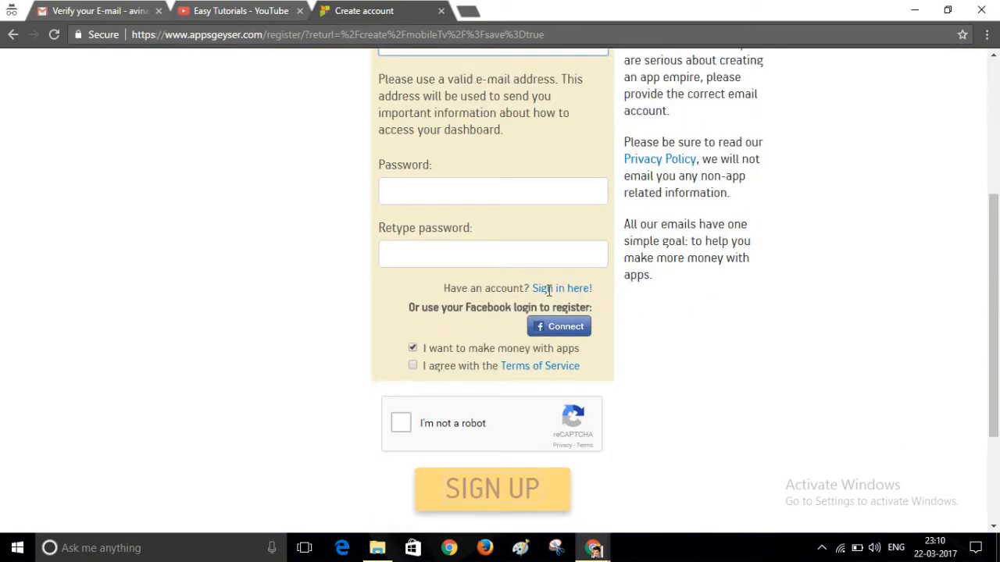
pyautogui.click(561, 289)
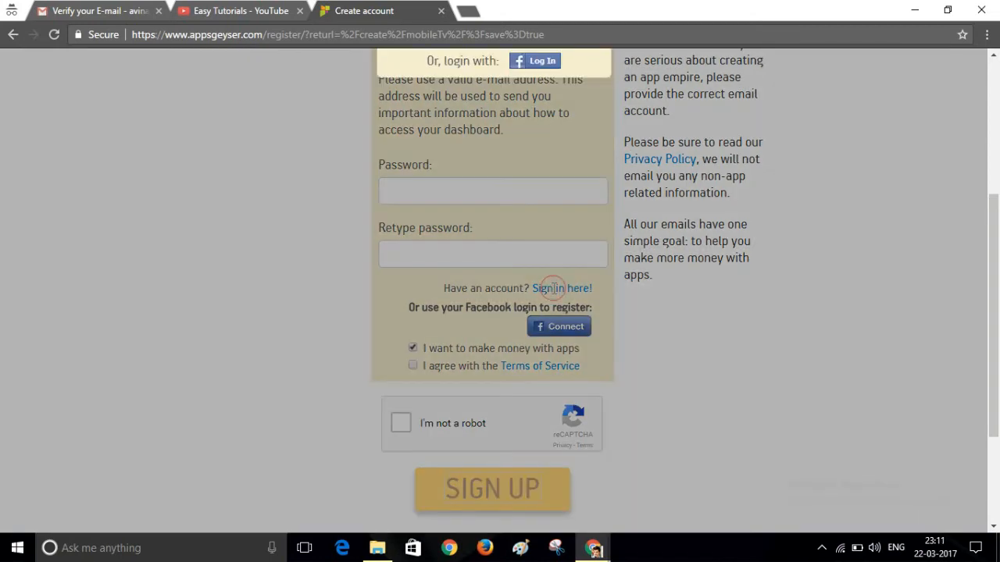
pyautogui.click(562, 288)
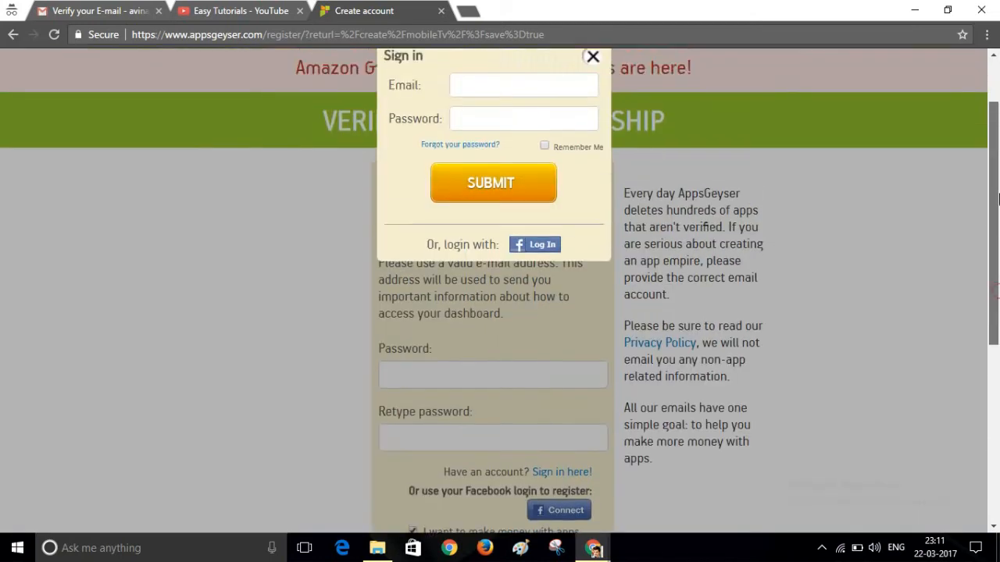
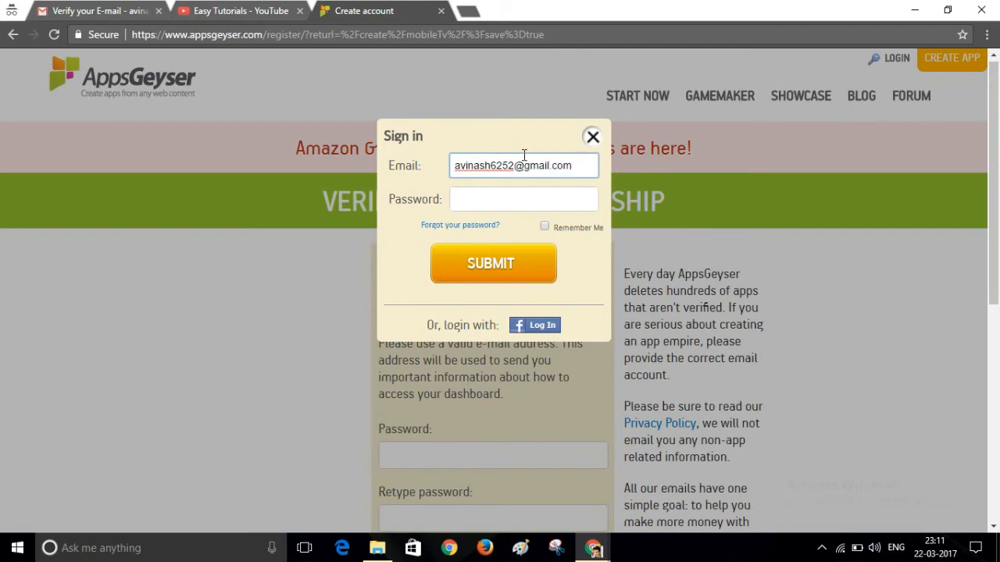
pyautogui.write('••')
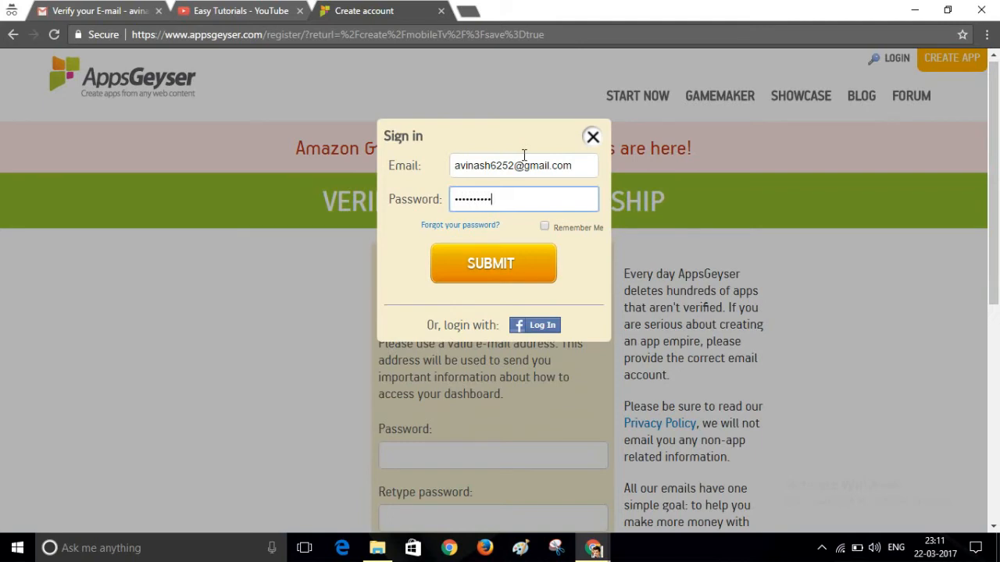
pyautogui.click(493, 263)
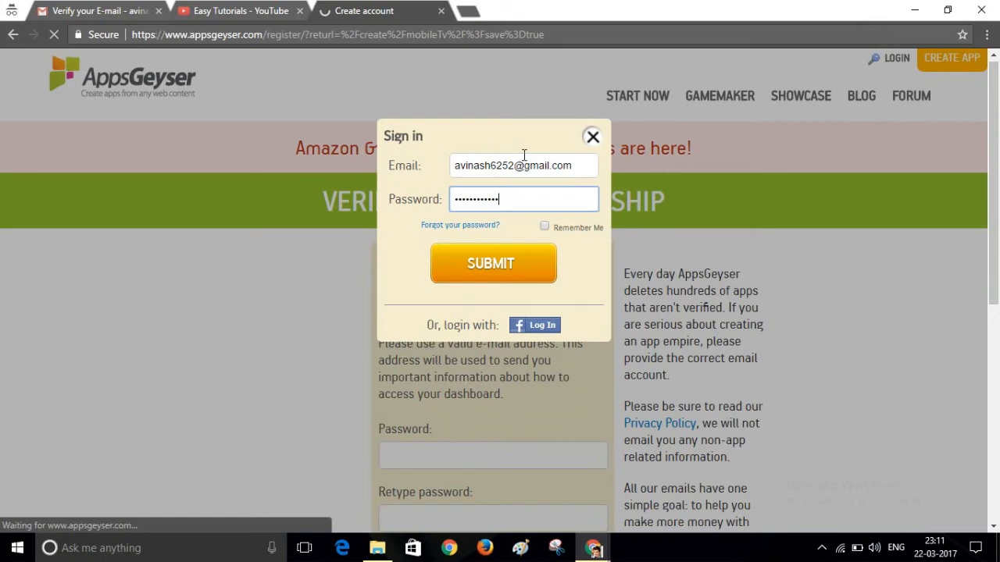
pyautogui.click(492, 263)
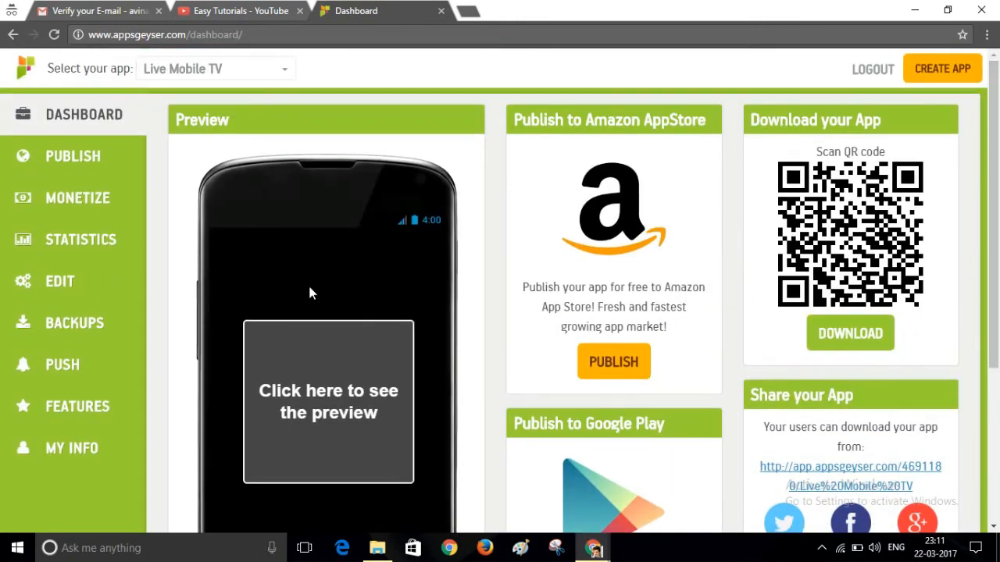
# Step: Load the app preview and scroll to see the channel grid, QR code and publish panels
pyautogui.scroll(-3)
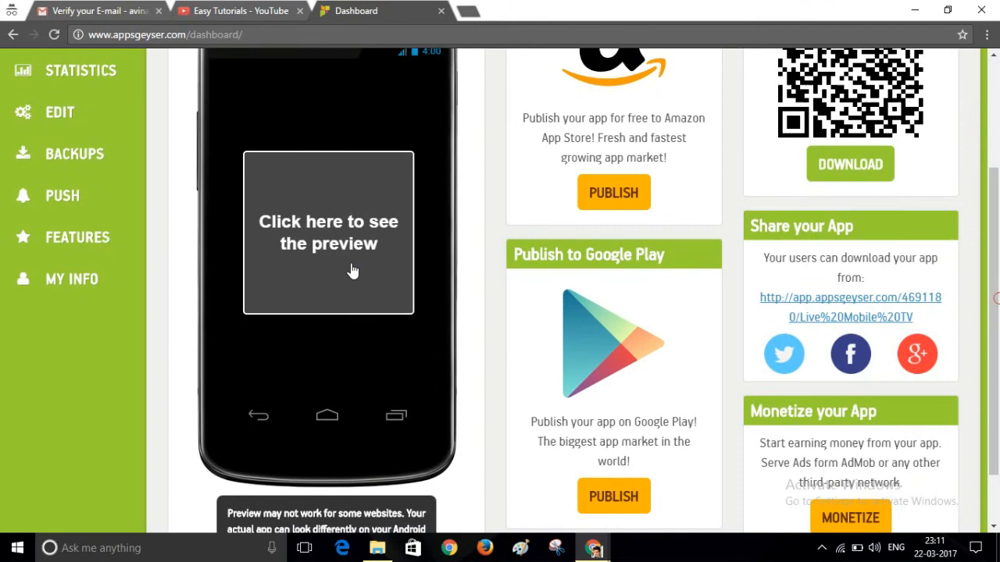
pyautogui.click(328, 232)
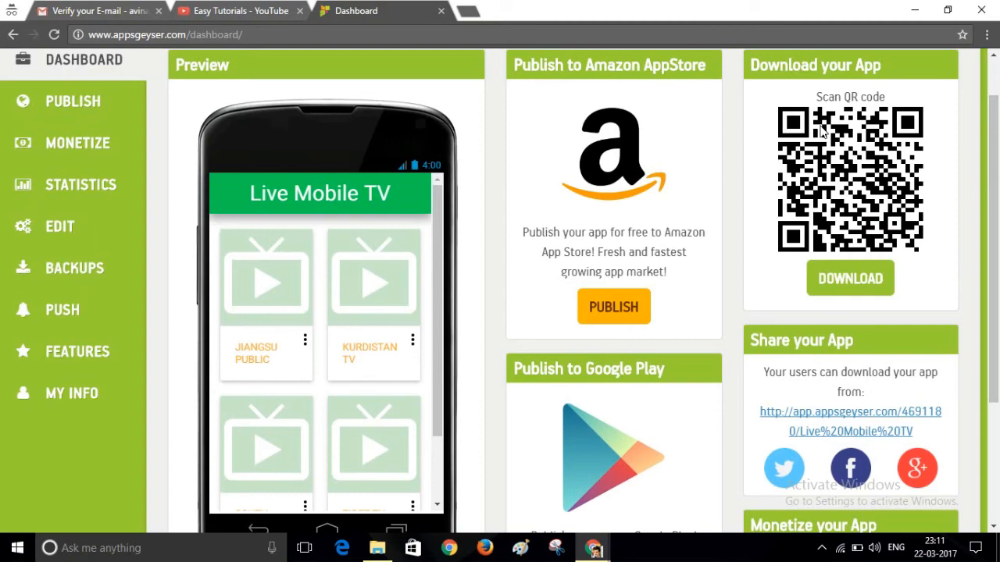
pyautogui.scroll(-3)
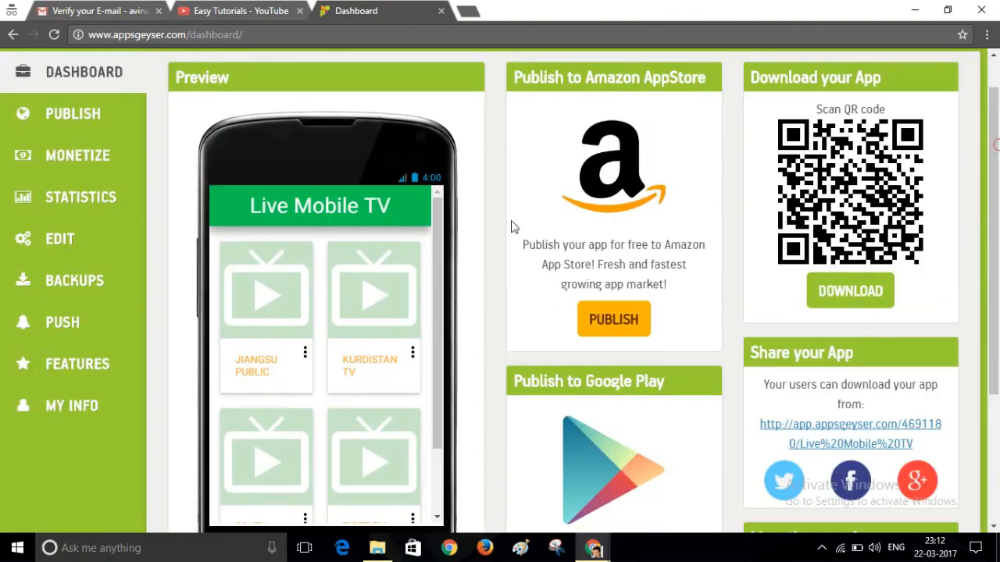
pyautogui.scroll(-3)
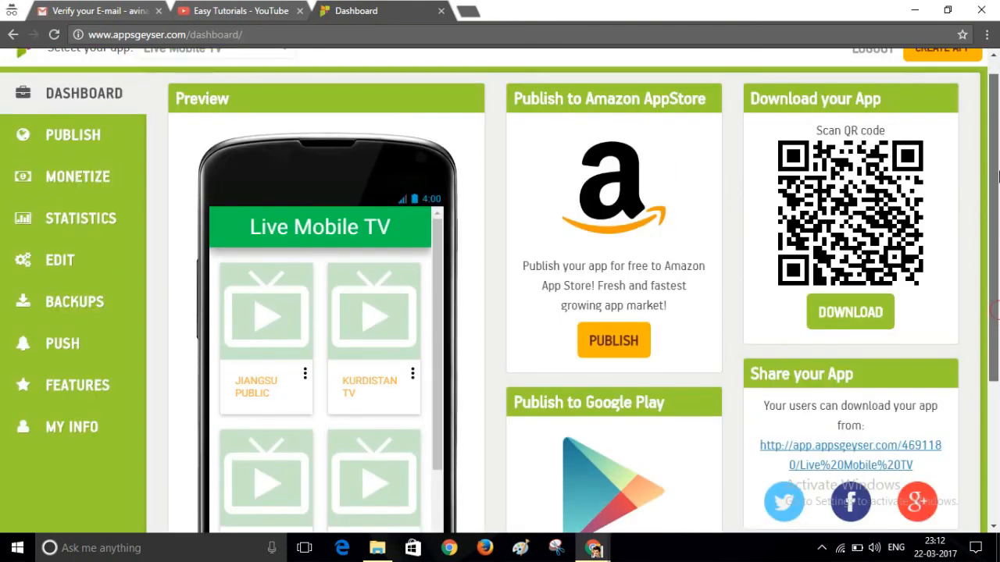
pyautogui.moveTo(646, 131)
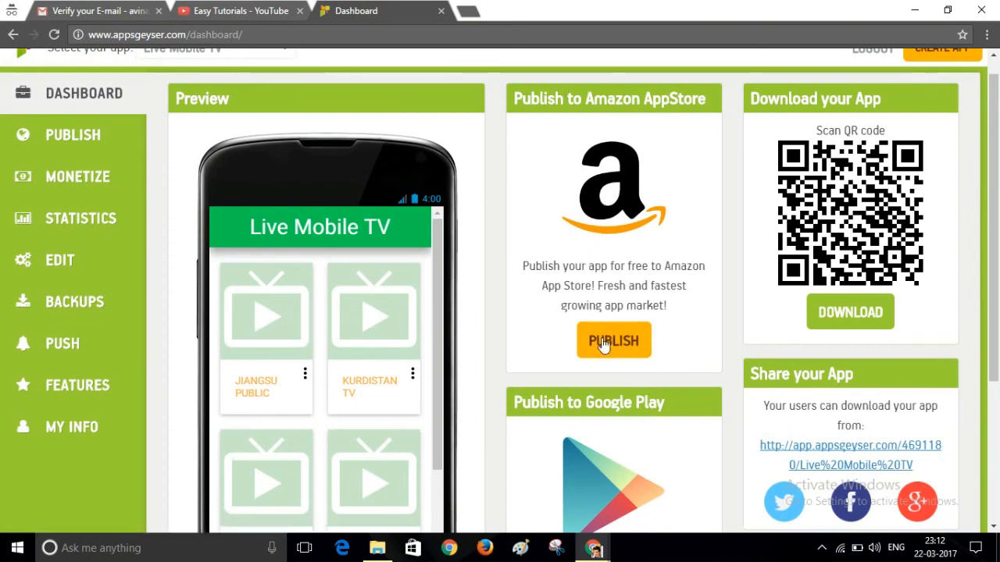
pyautogui.scroll(-3)
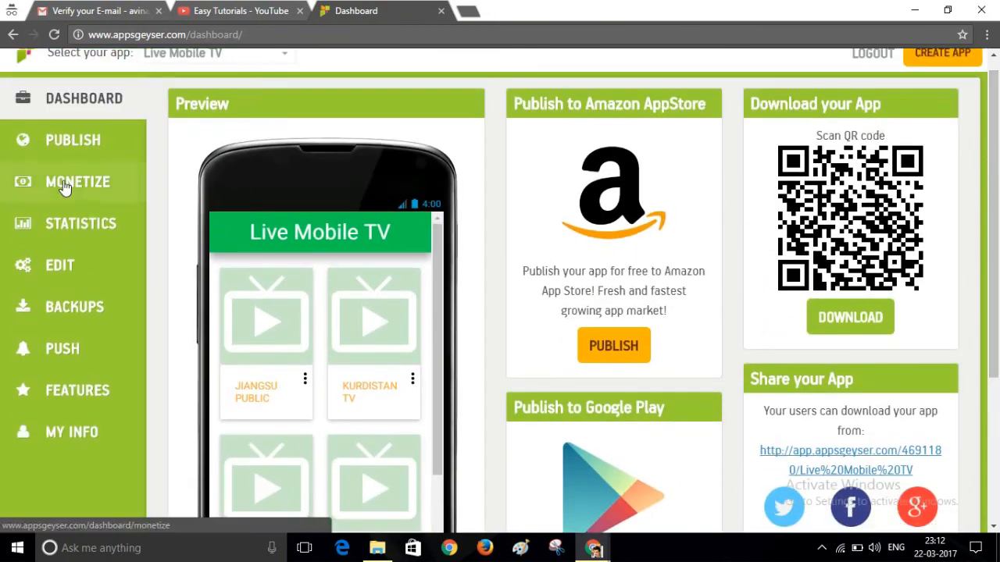
pyautogui.moveTo(77, 182)
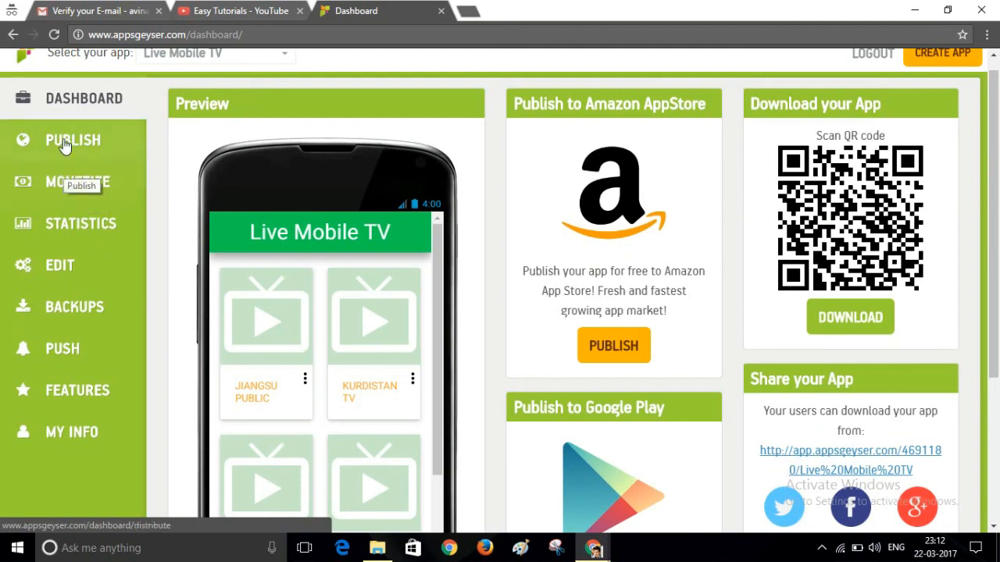
# Step: Open the Publish page and select the large QR widget embed code
pyautogui.click(73, 140)
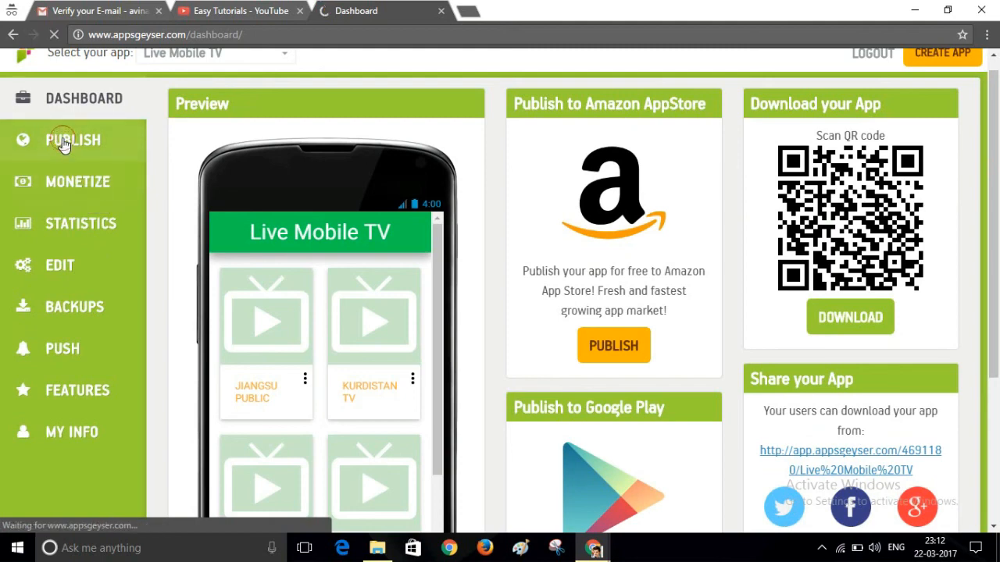
pyautogui.click(72, 140)
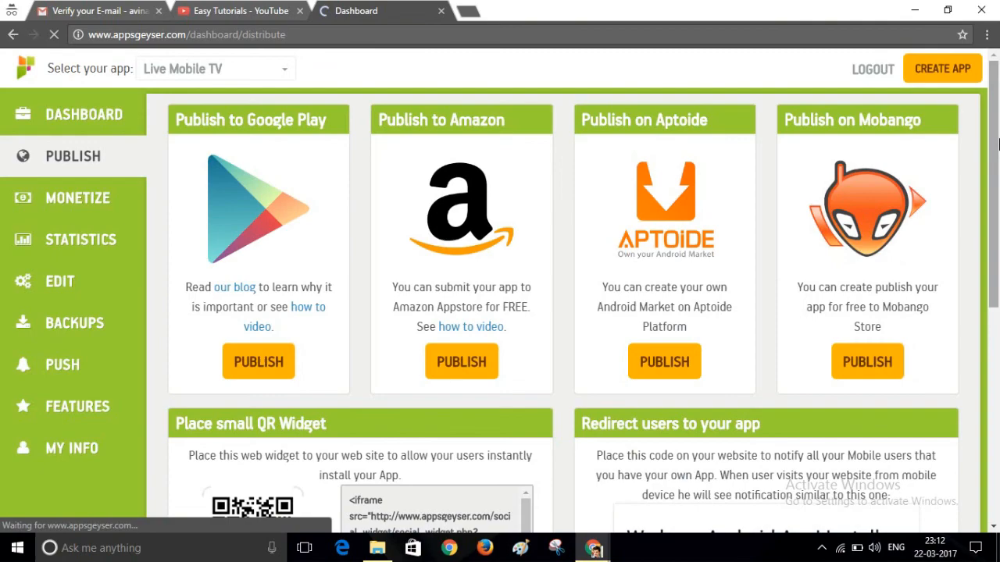
pyautogui.scroll(-3)
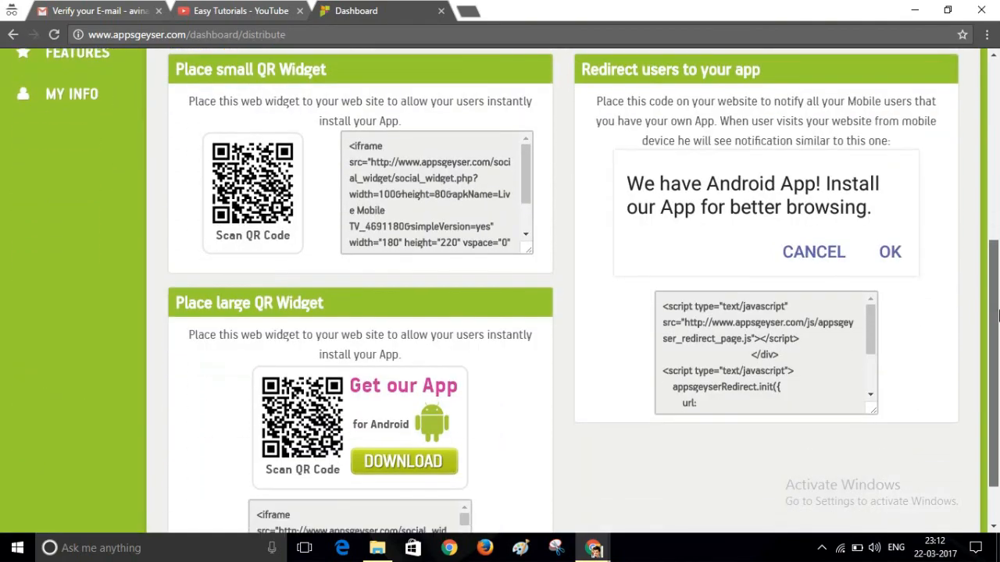
pyautogui.scroll(-3)
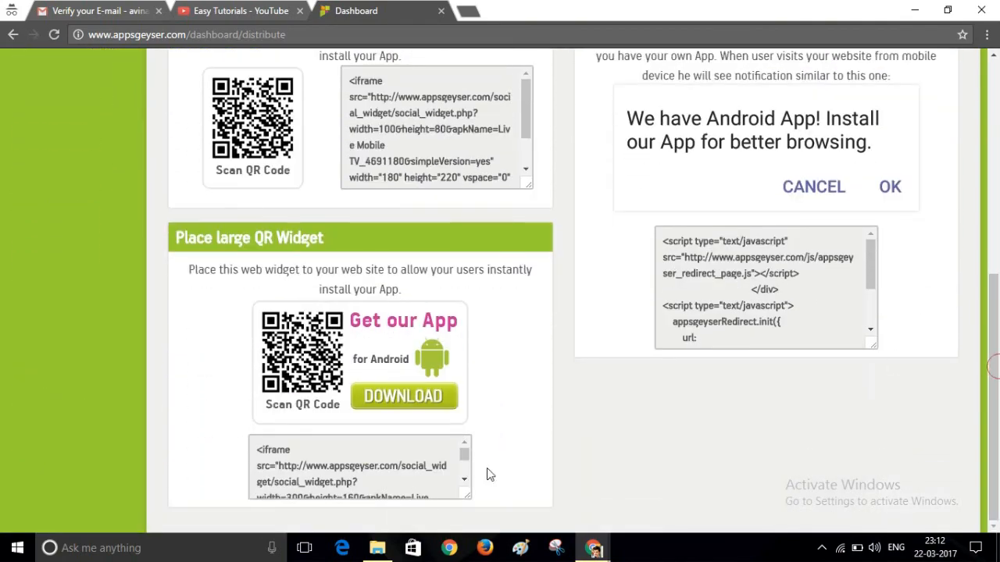
pyautogui.tripleClick(359, 465)
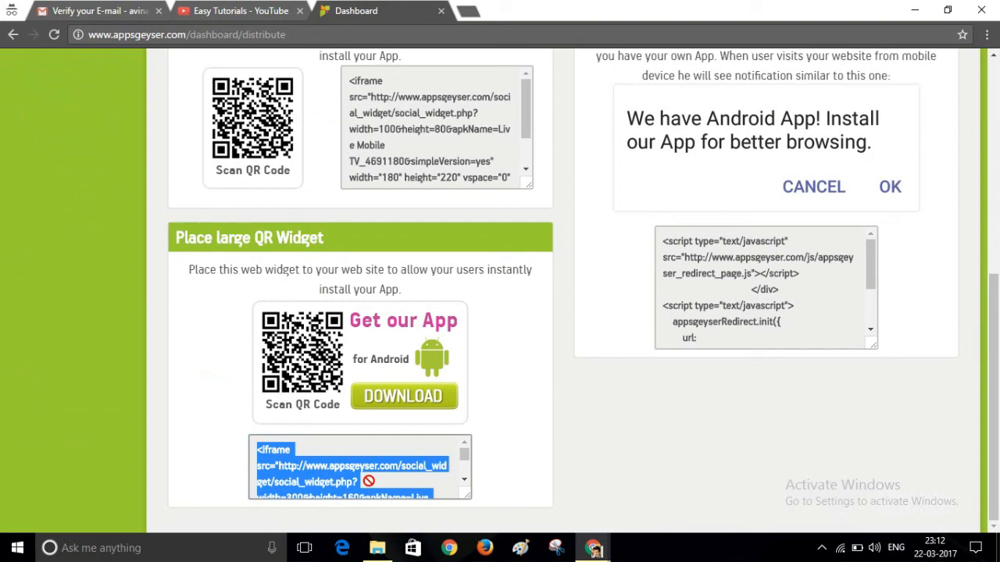
pyautogui.scroll(3)
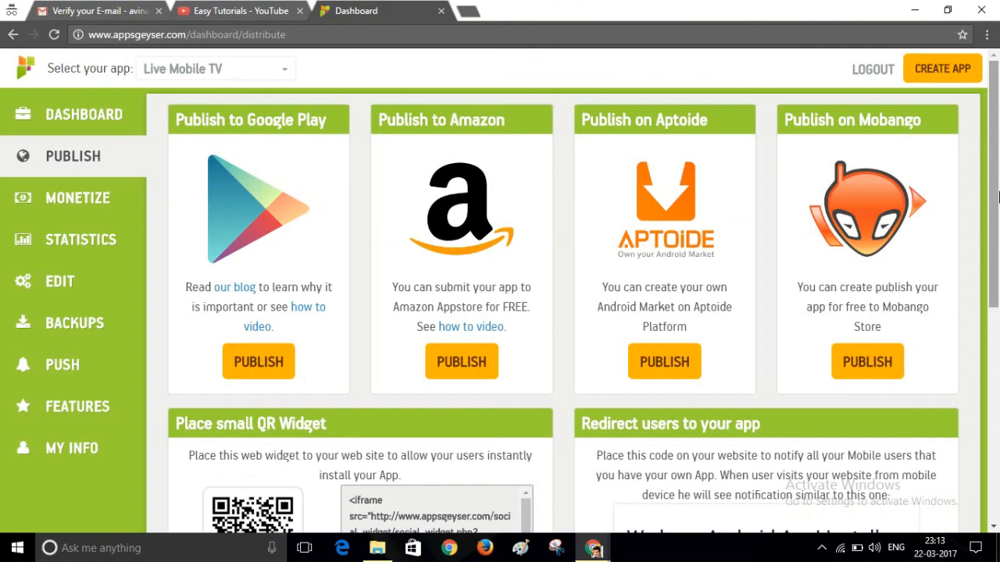